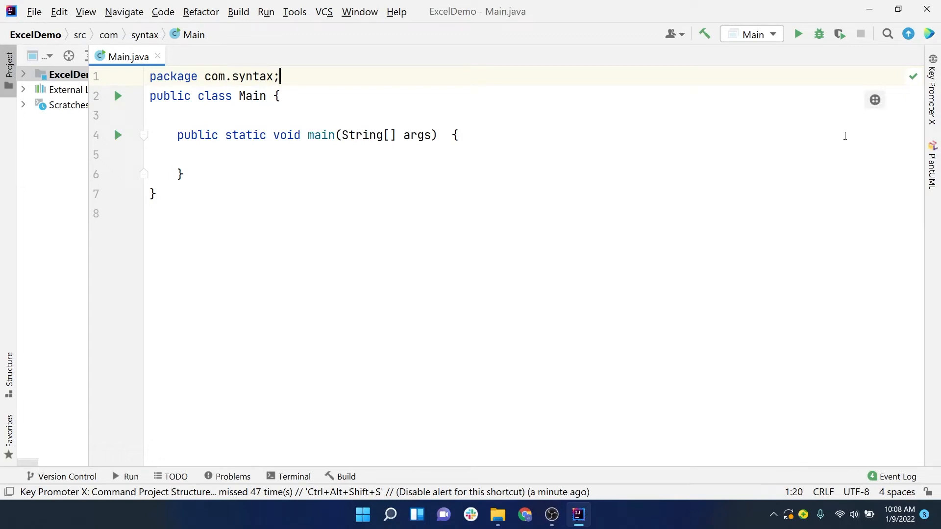
mouse_move(808, 165)
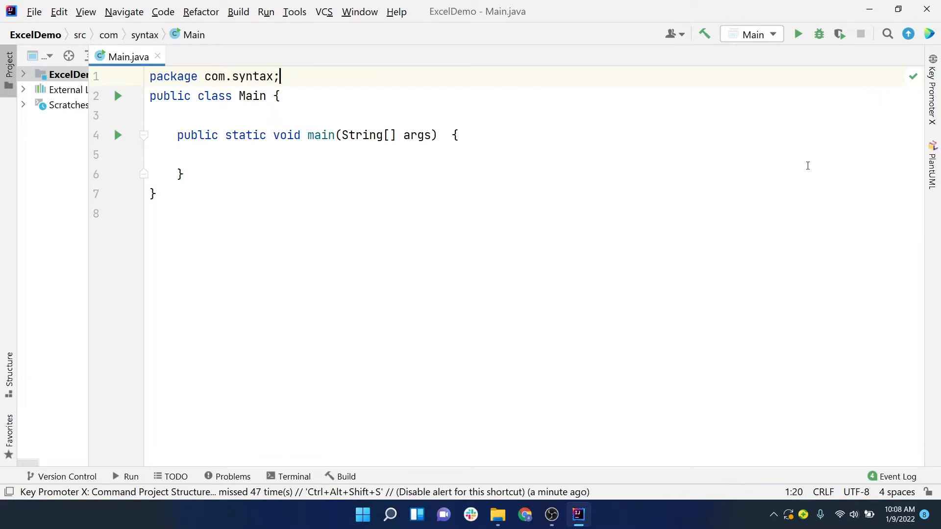
mouse_move(733, 298)
text(apc)
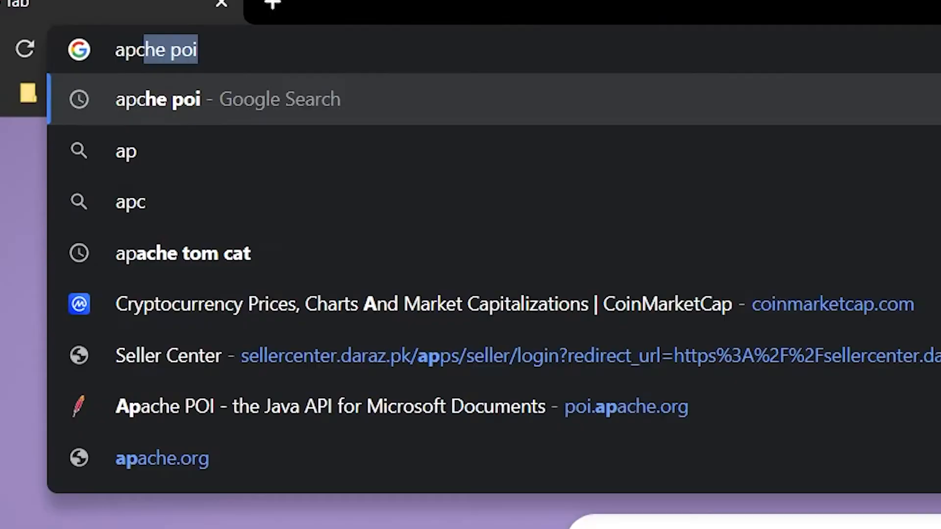
Step: Search 'apache poi' and browse to the POI 5.1.0 download listings
key(Return)
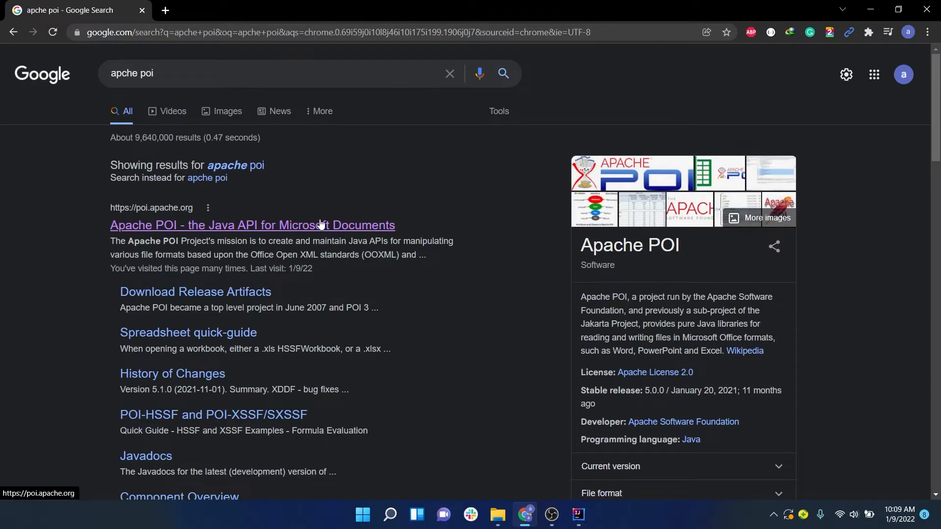
mouse_move(124, 238)
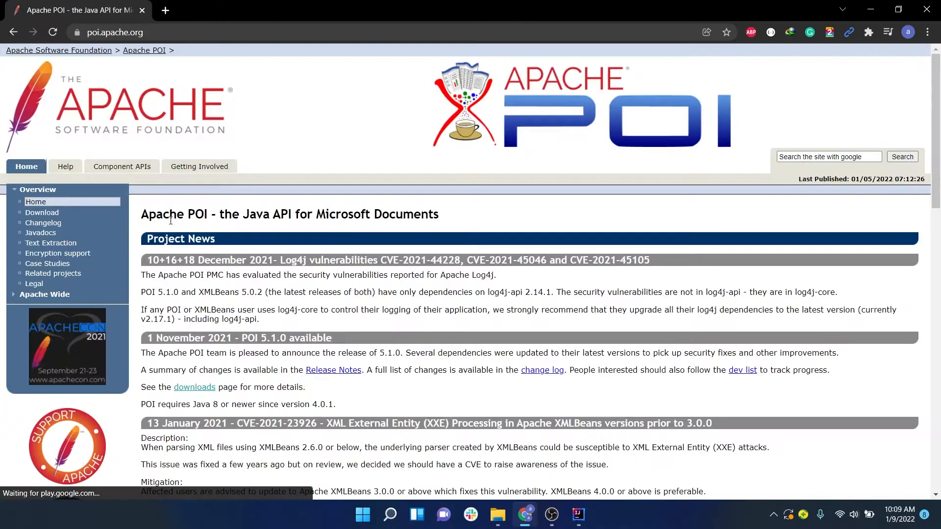
scroll(down, 3)
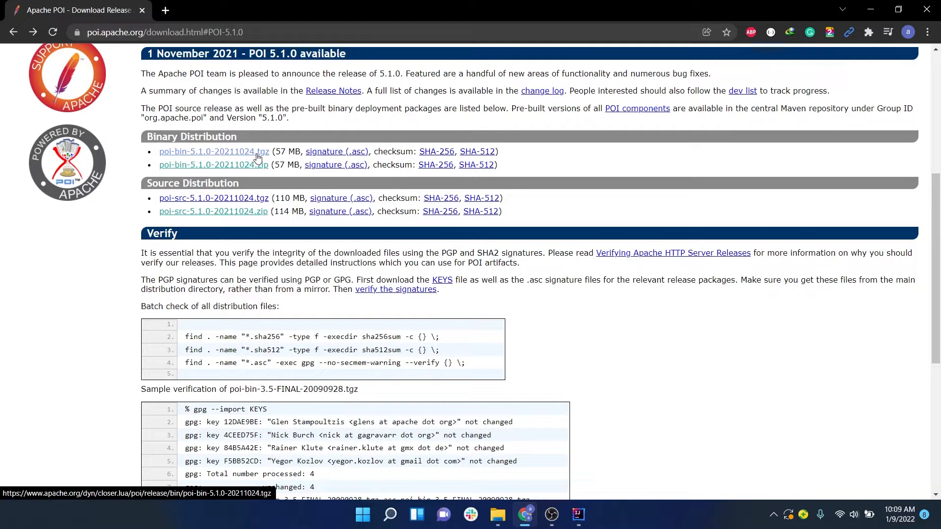
mouse_move(264, 158)
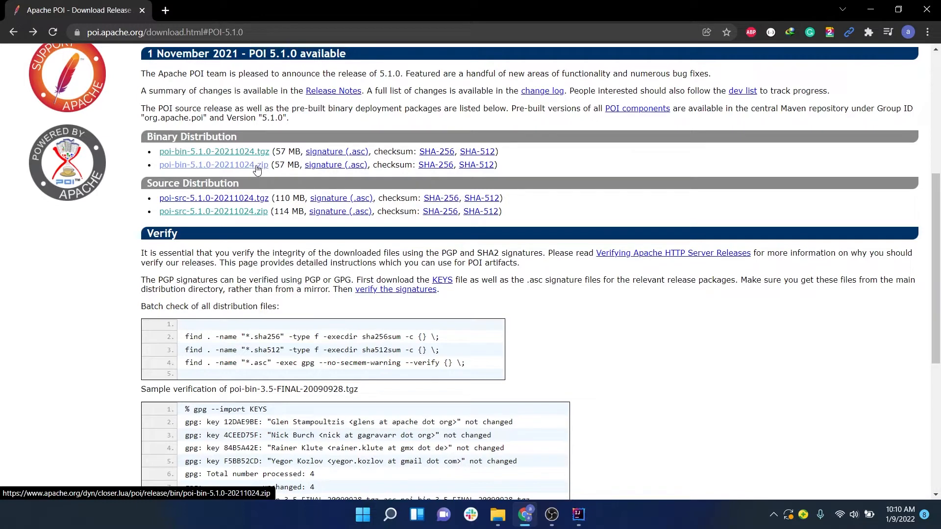
Step: Download the poi-bin-5.1.0 zip (57 MB) from the suggested Apache mirror
click(213, 164)
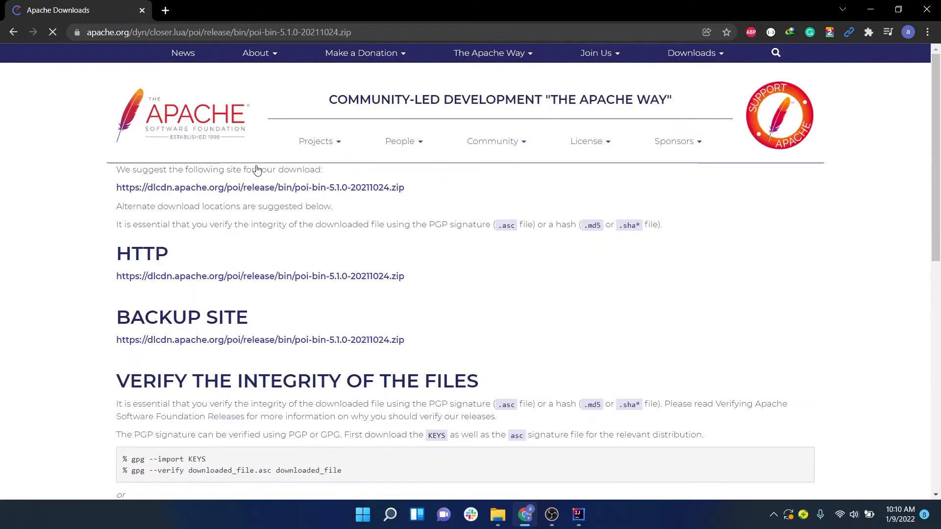
mouse_move(260, 187)
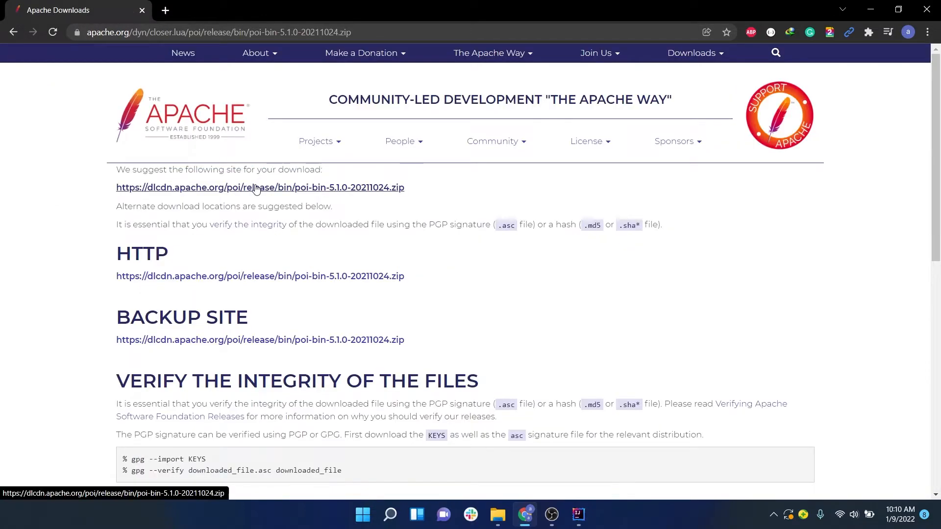
mouse_move(347, 187)
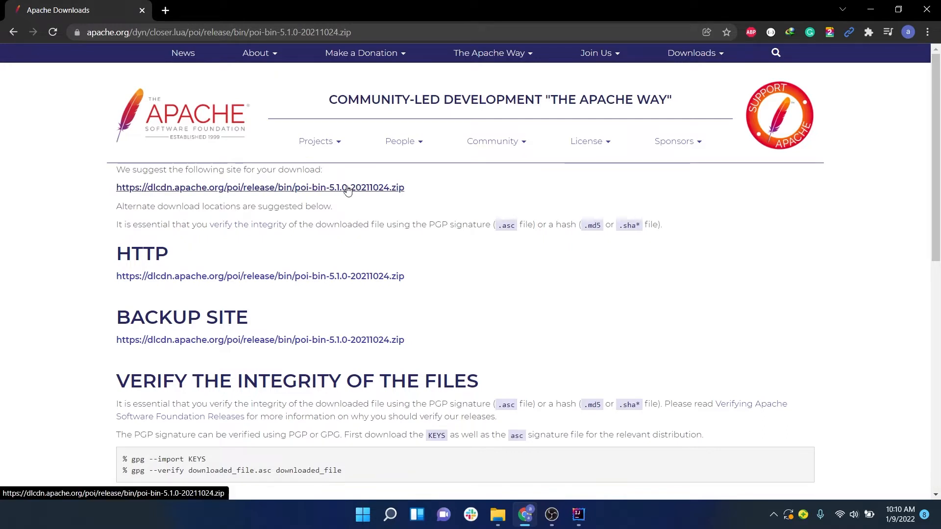
click(260, 187)
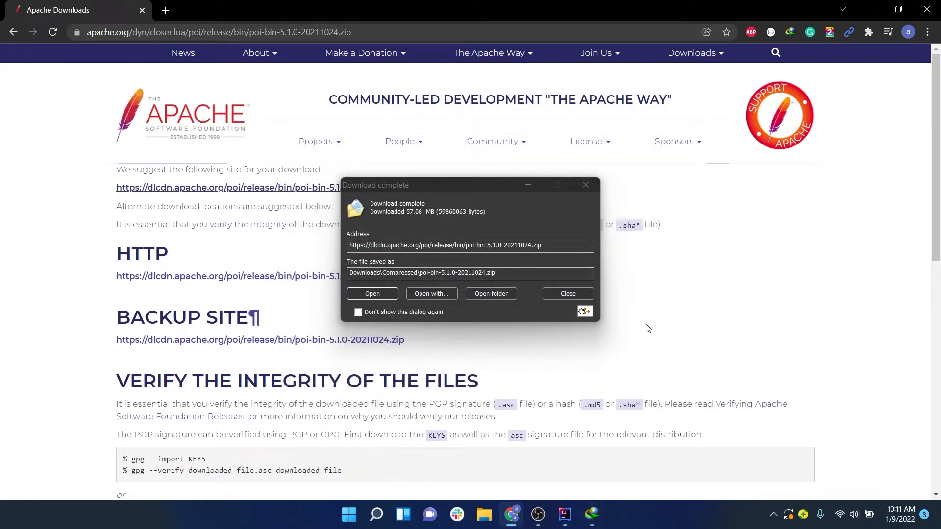
mouse_move(536, 306)
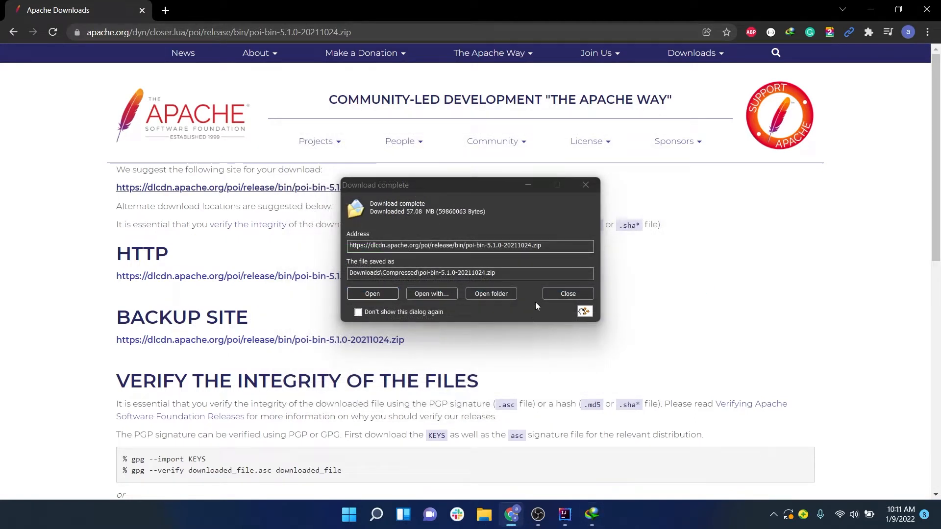
mouse_move(531, 301)
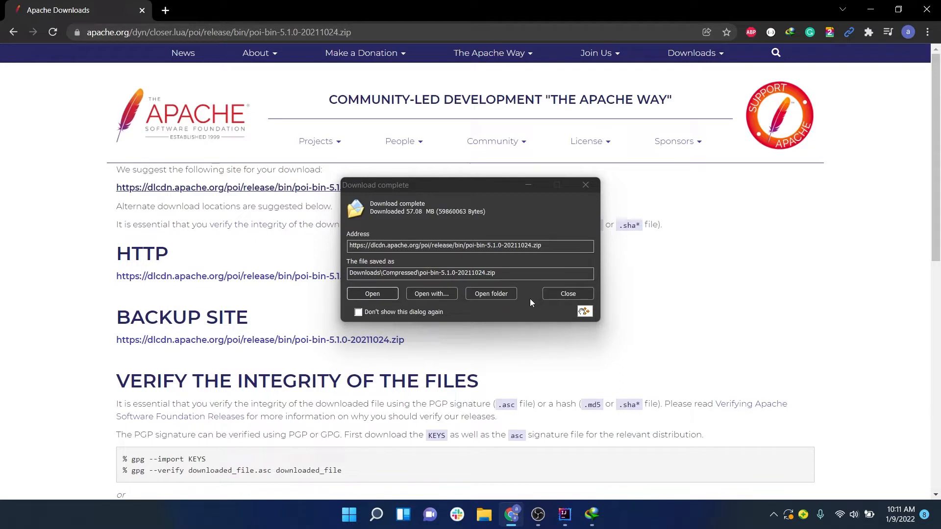
mouse_move(501, 302)
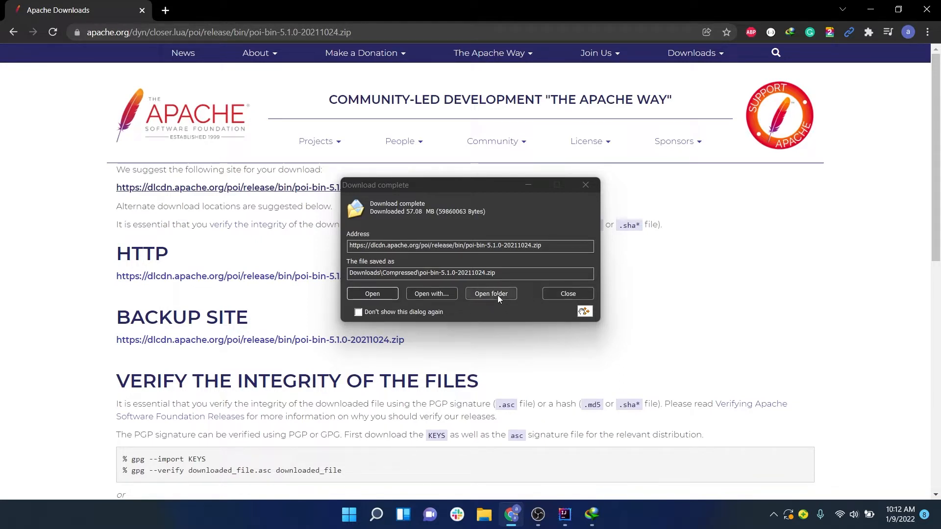
Step: Show the POI 5.1.0 zip in a maximized Compressed folder and choose Extract All
click(491, 293)
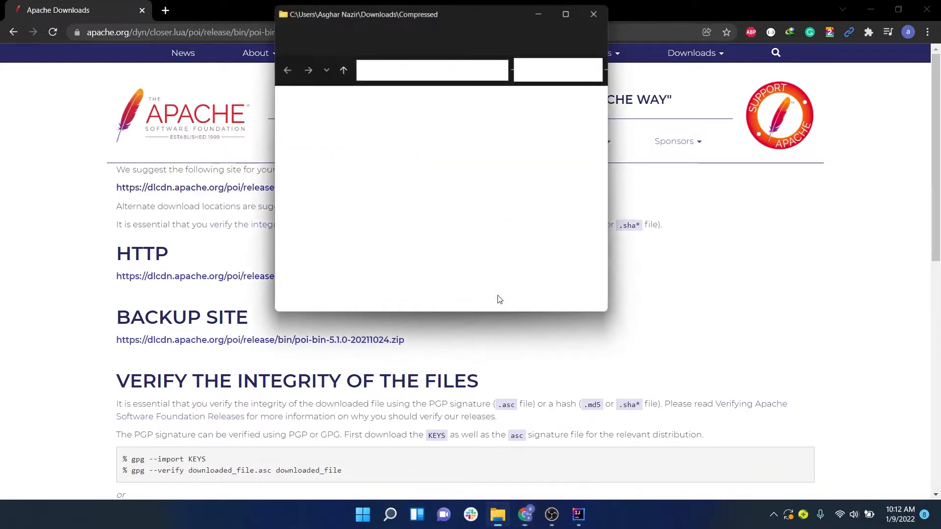
click(564, 14)
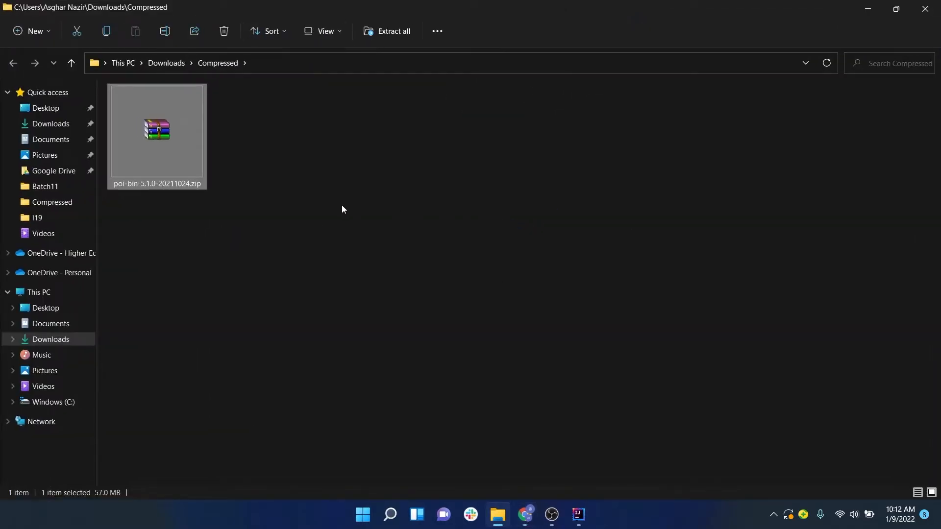
click(420, 63)
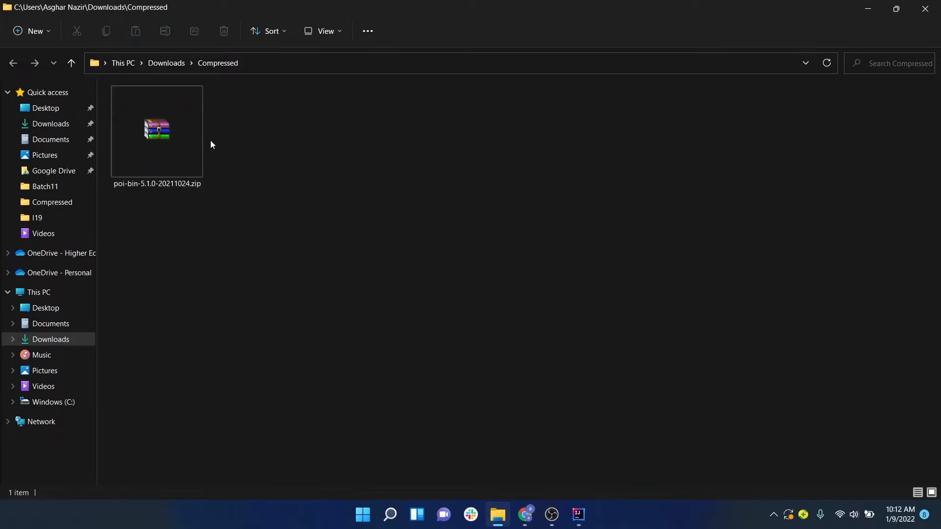
right_click(156, 130)
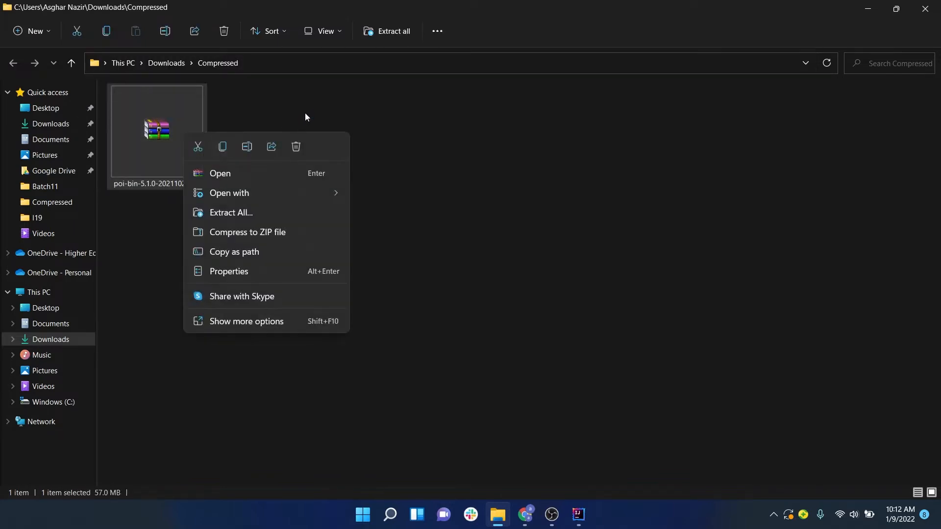
click(306, 117)
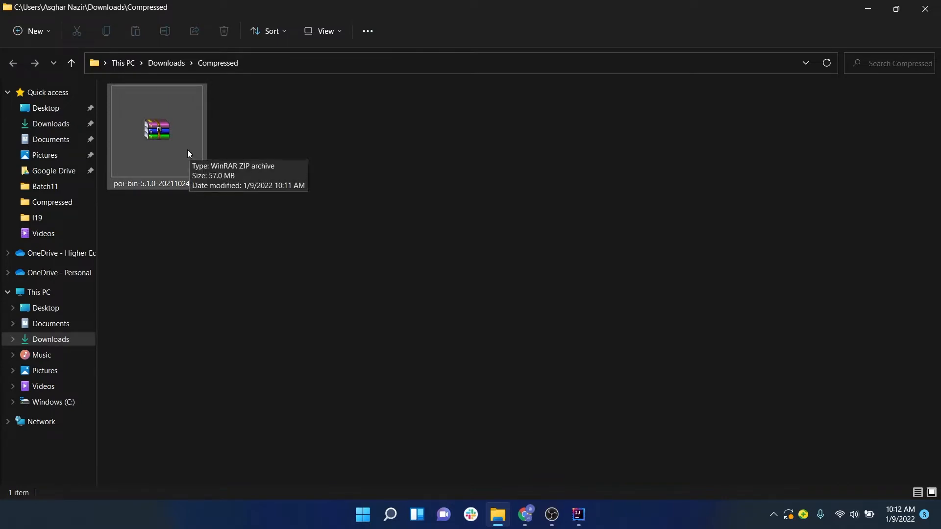
mouse_move(171, 148)
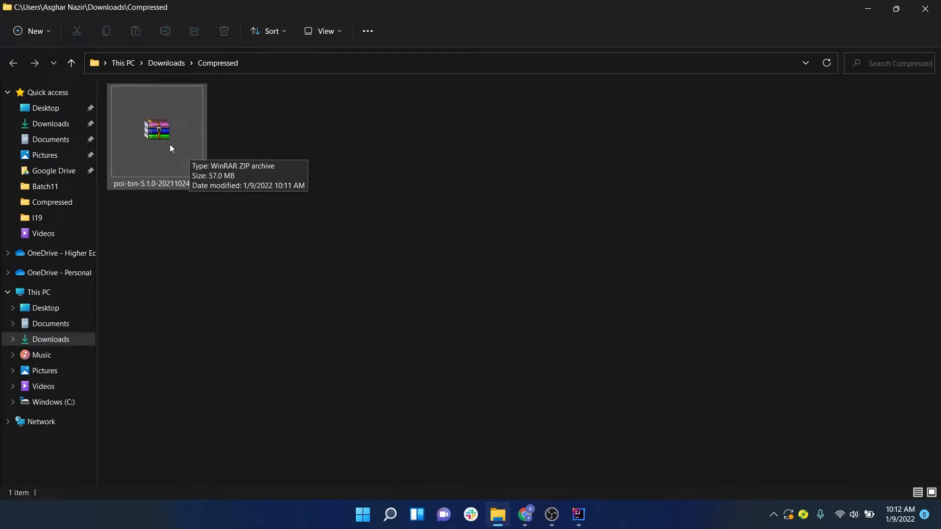
right_click(171, 148)
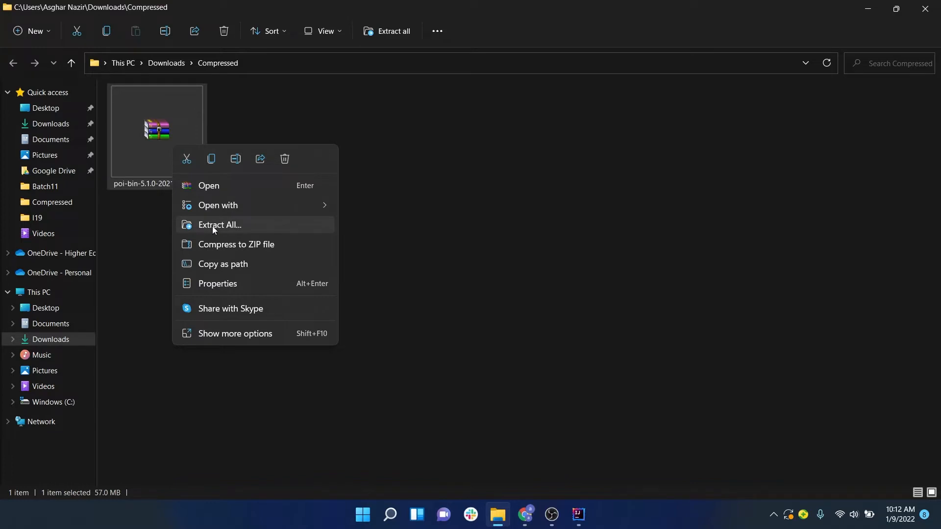
click(219, 224)
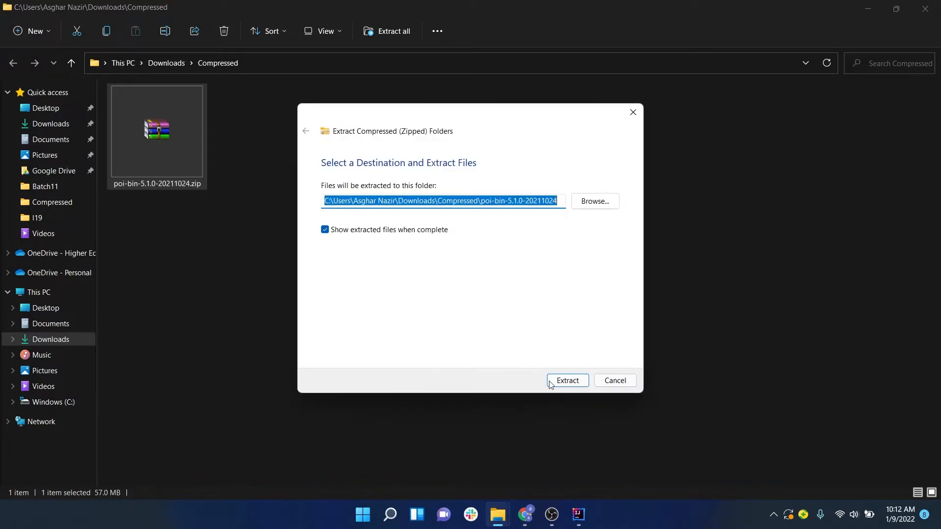
Step: Extract to the suggested folder, open poi-bin-5.1.0 and select all its contents
click(566, 380)
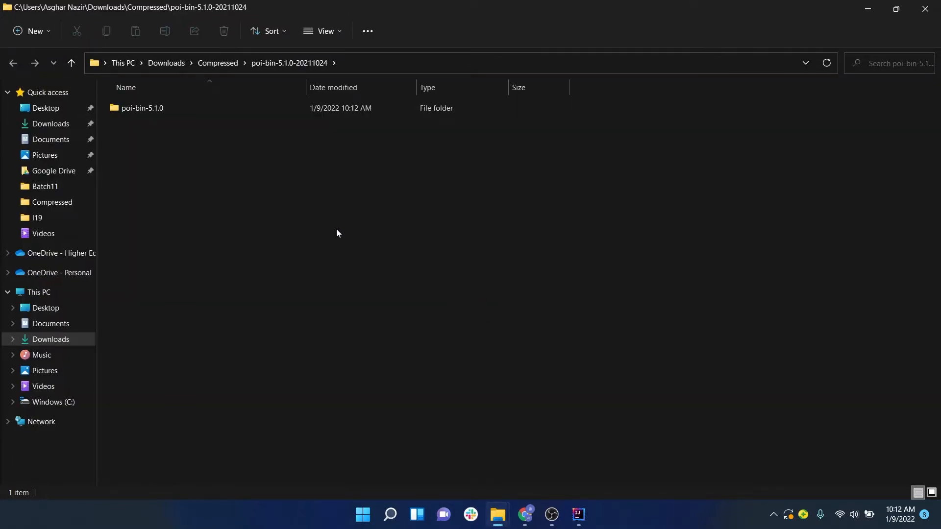
click(143, 108)
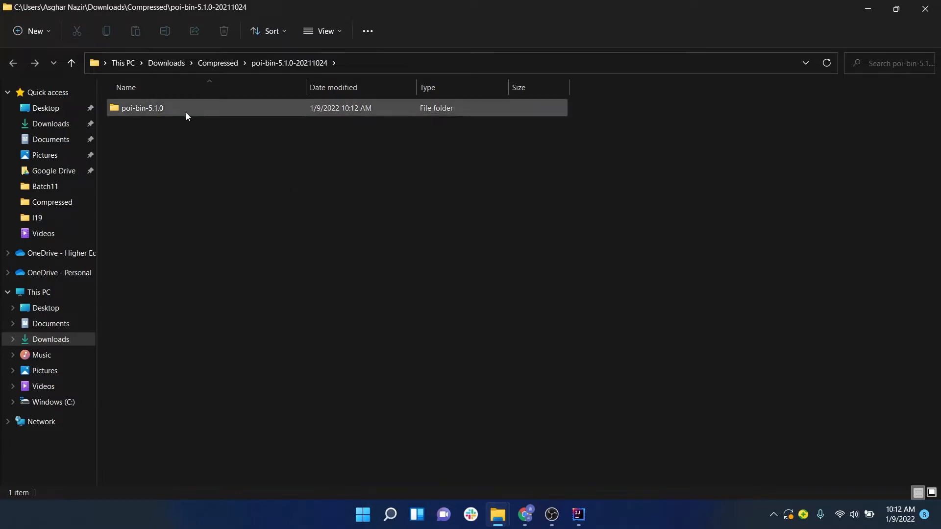
double_click(142, 108)
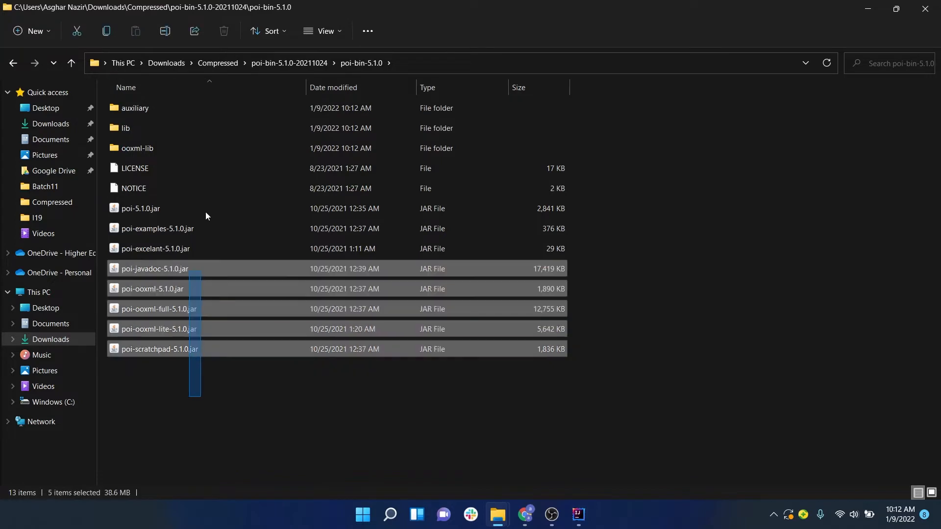
key(ctrl+a)
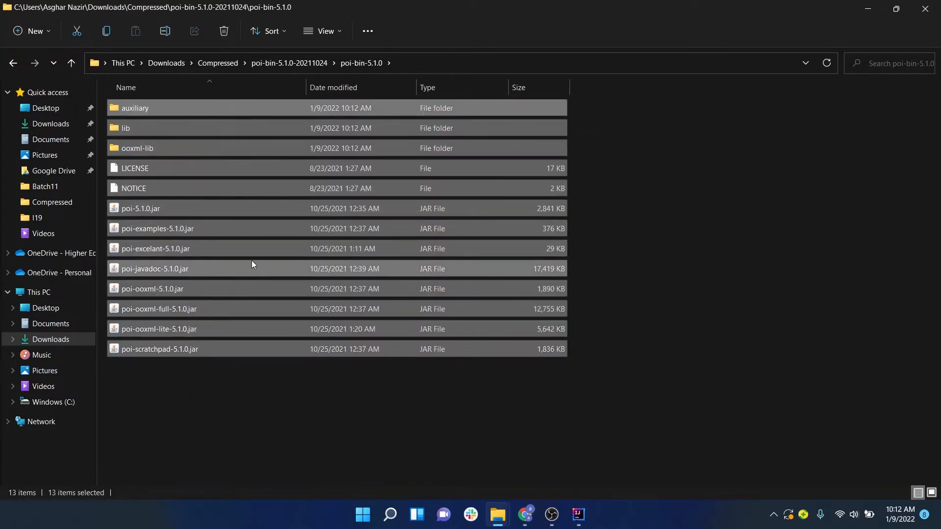
mouse_move(679, 329)
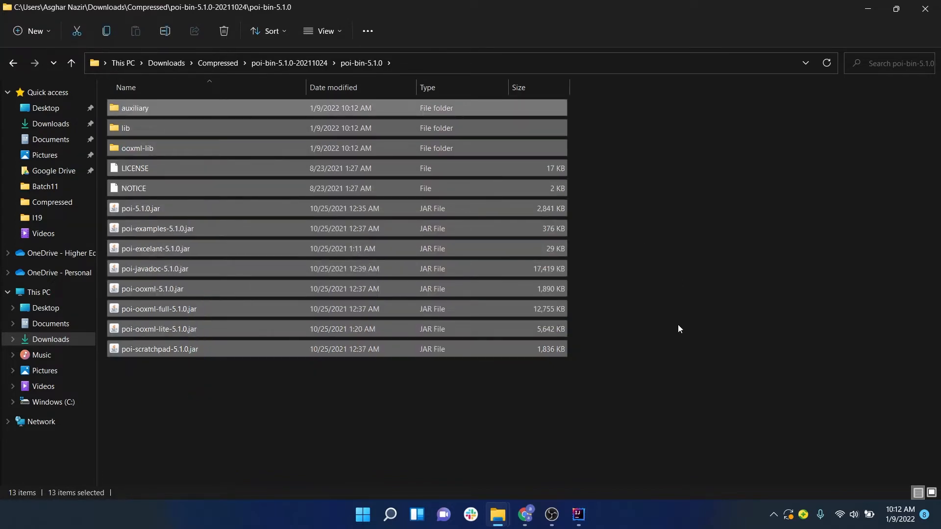
mouse_move(594, 427)
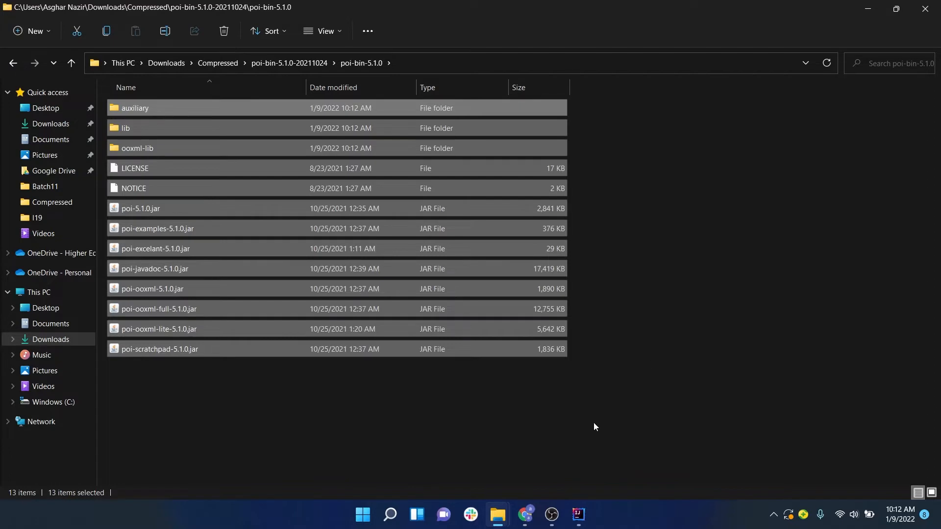
mouse_move(578, 516)
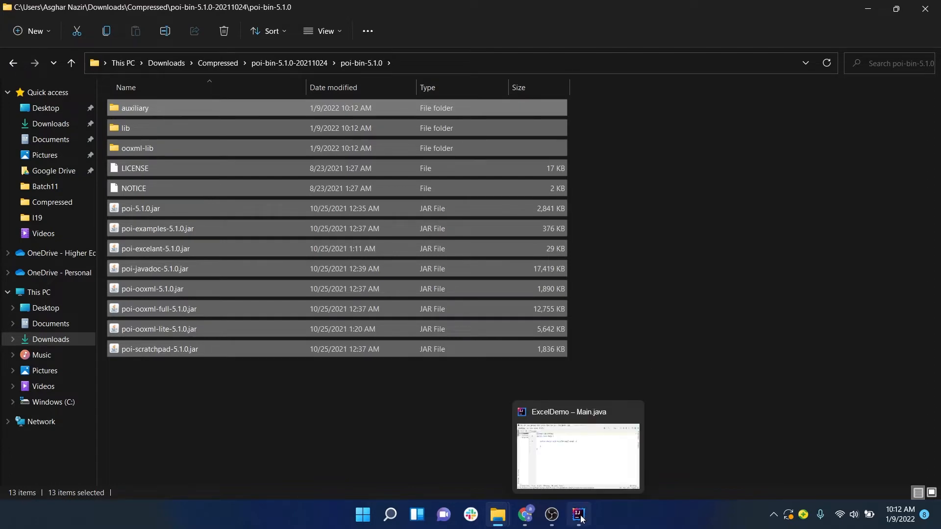
Step: In File > Project Structure > Modules, show ExcelDemo's Dependencies tab
click(578, 514)
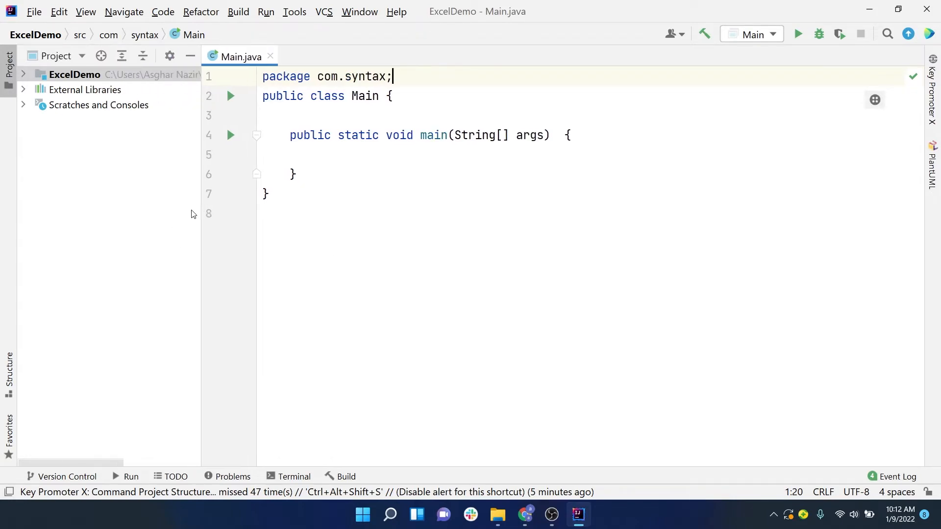
click(34, 12)
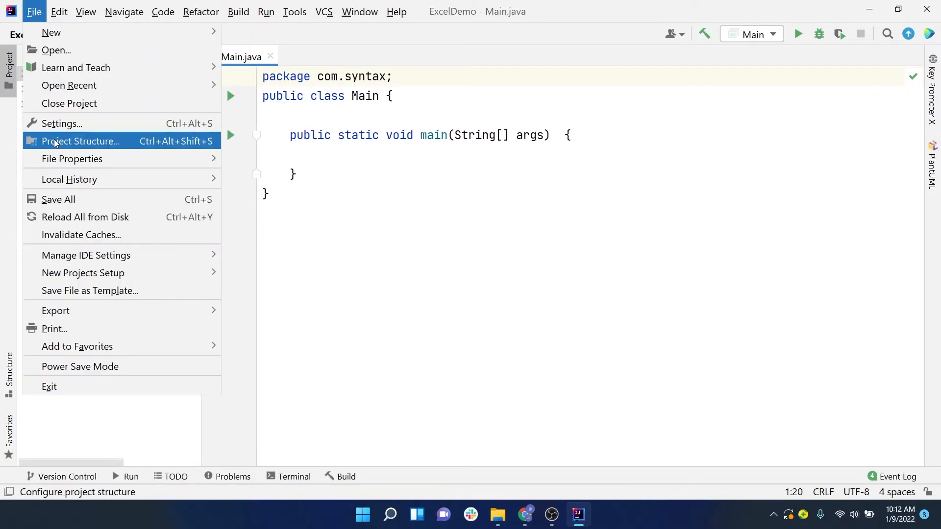
click(81, 141)
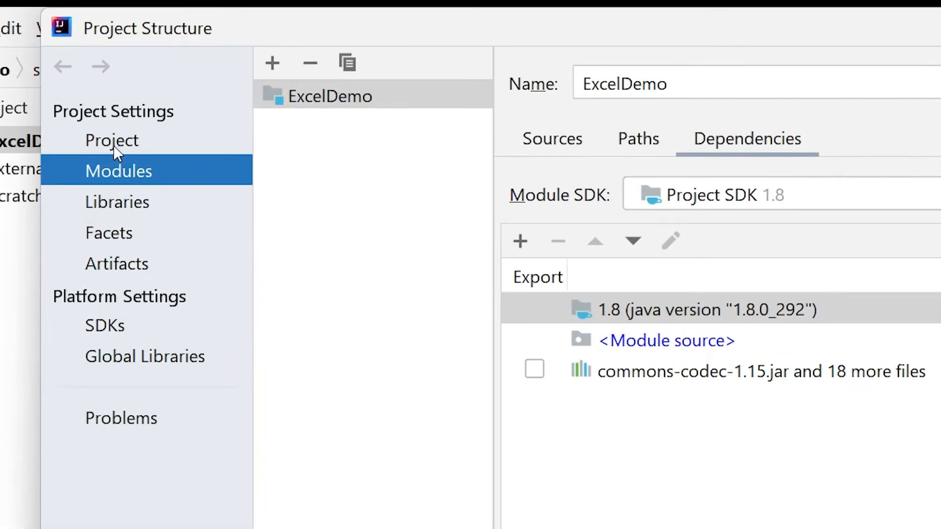
click(112, 140)
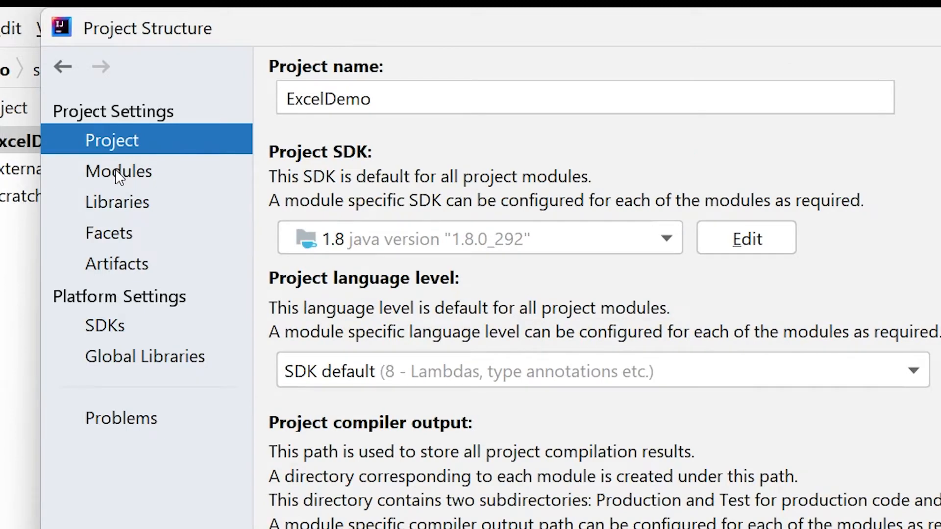
click(118, 171)
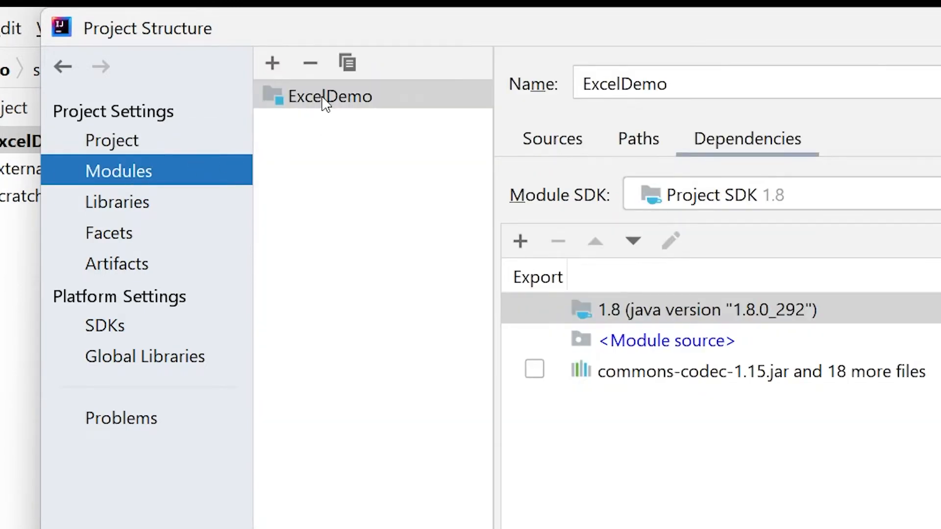
click(329, 96)
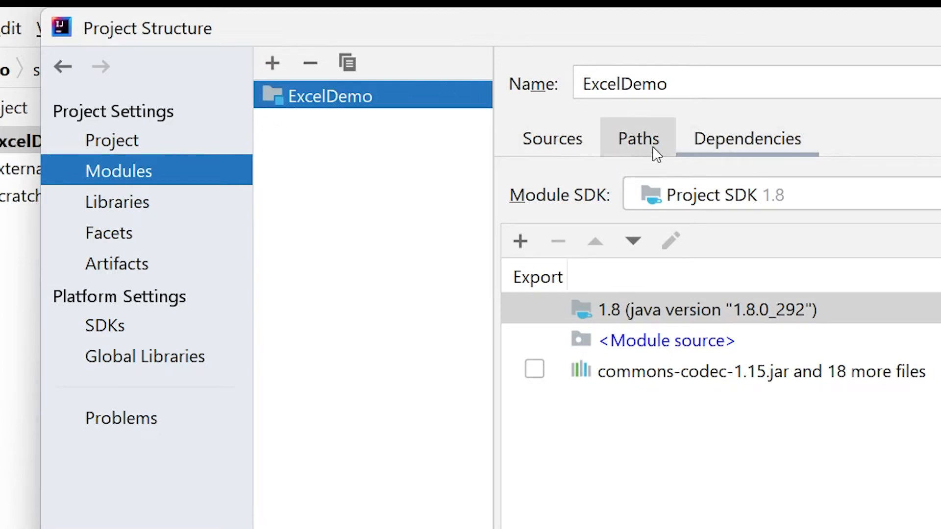
click(746, 139)
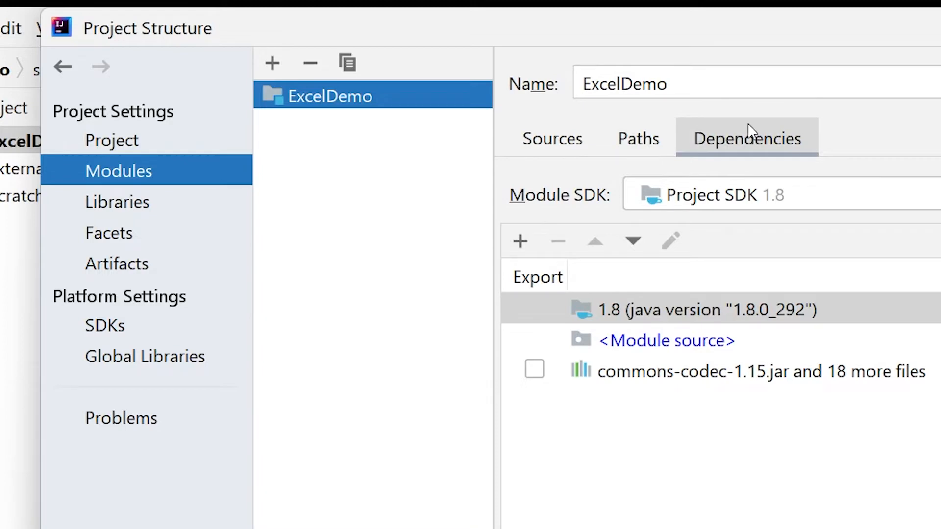
mouse_move(718, 231)
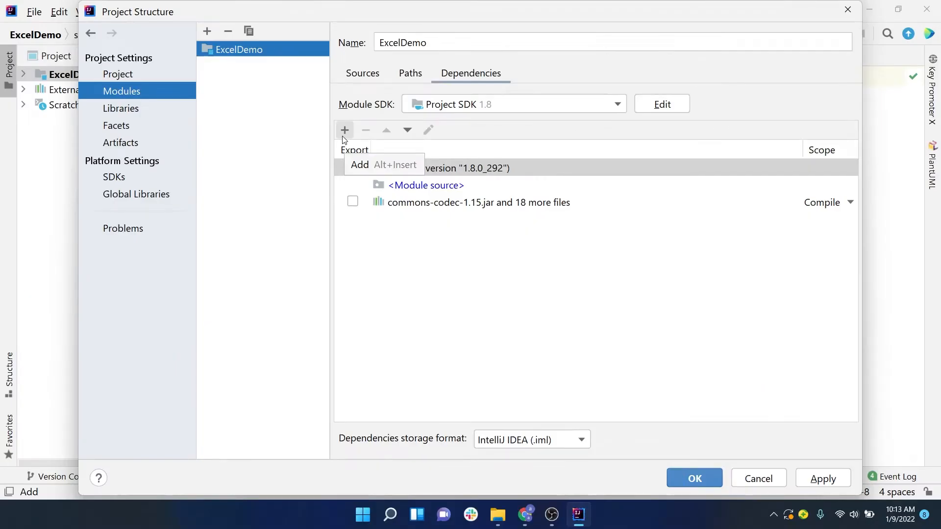
mouse_move(347, 135)
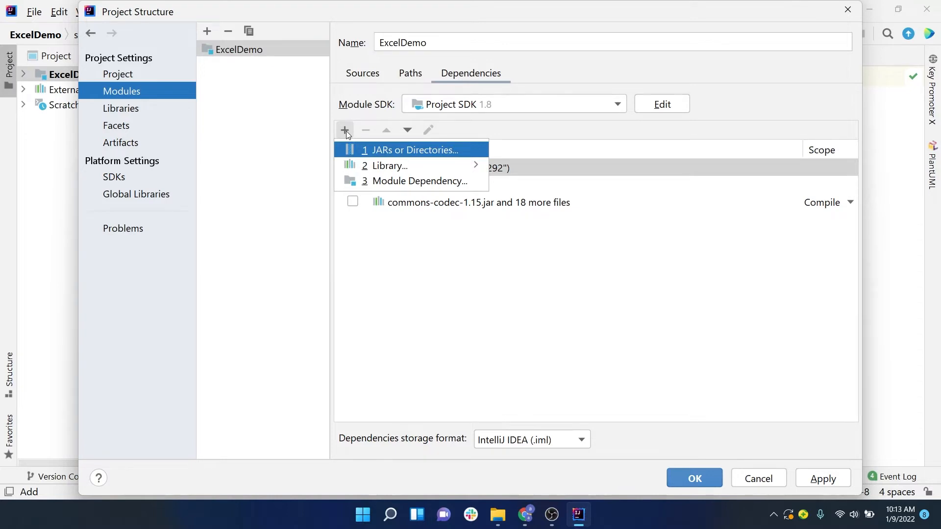
mouse_move(371, 152)
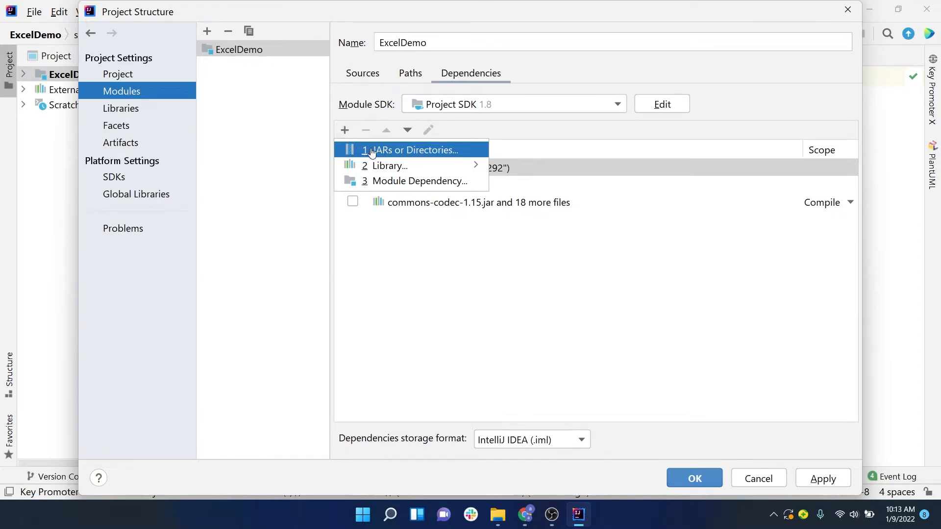
Step: Add JARs or Directories and browse to Downloads > Compressed > poi-bin-5.1.0
click(411, 150)
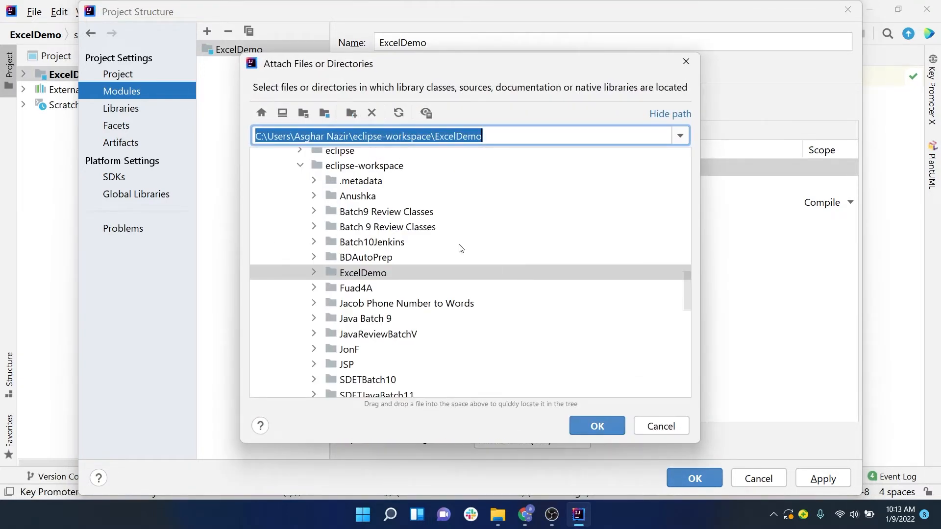
scroll(up, 3)
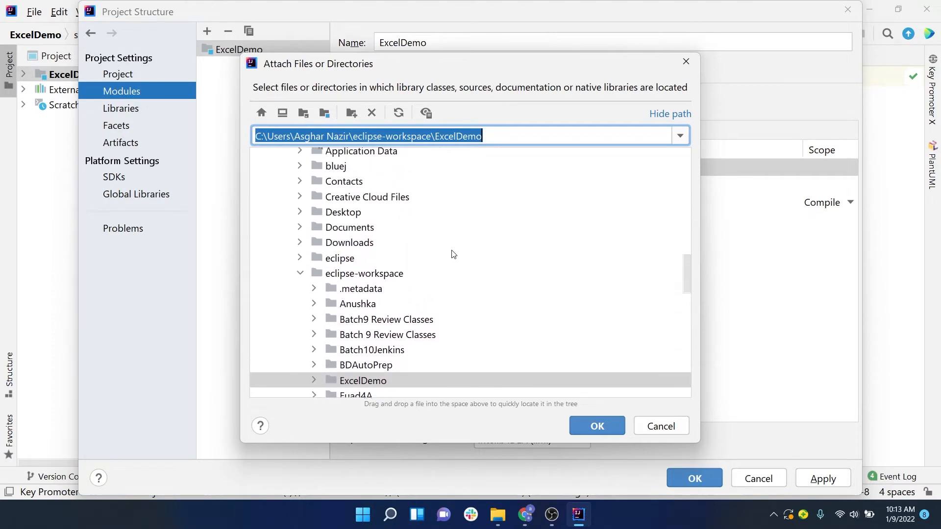
scroll(up, 3)
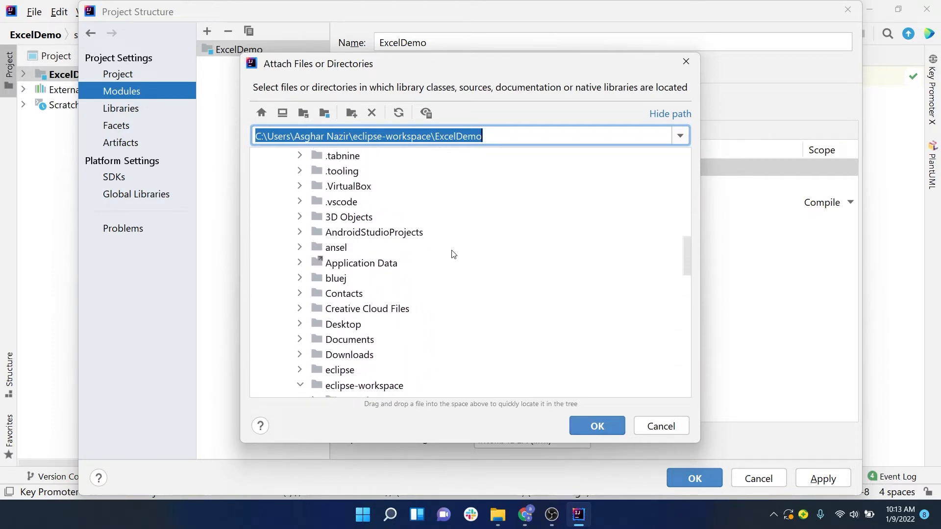
scroll(up, 3)
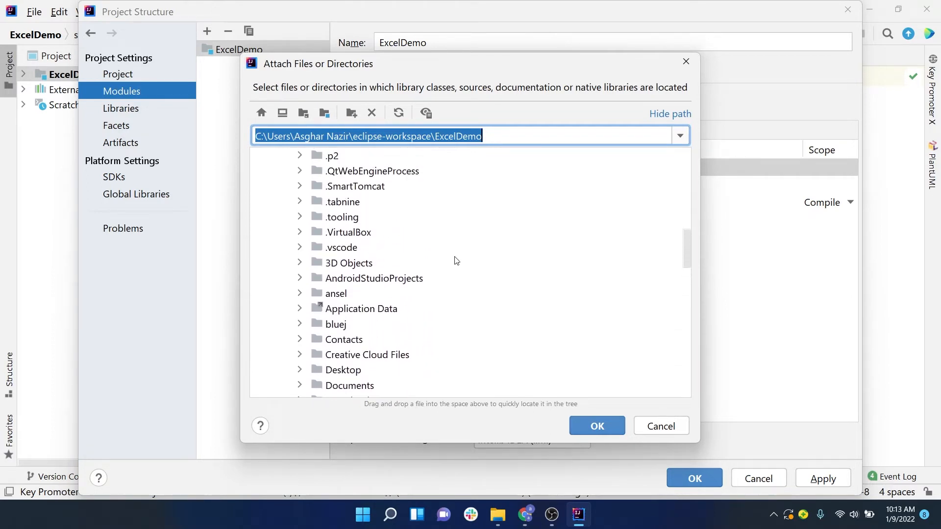
scroll(down, 3)
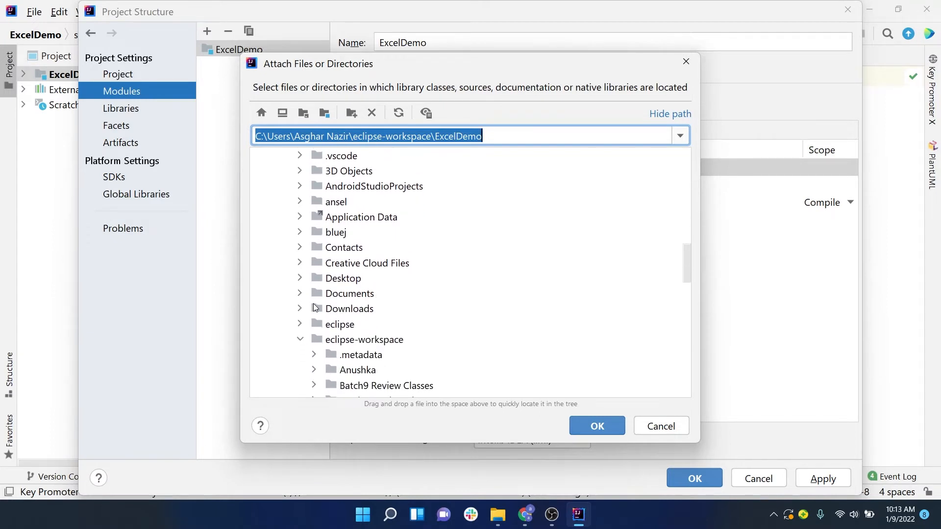
click(300, 308)
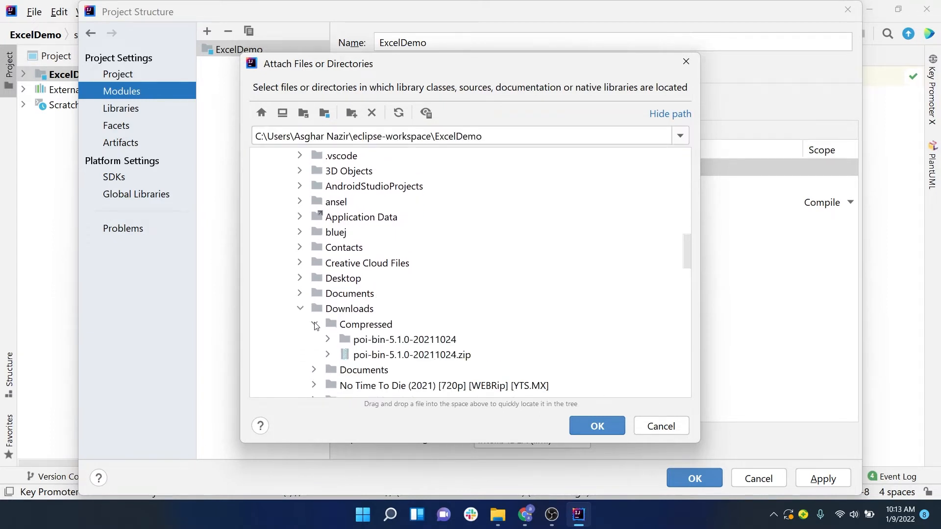
click(328, 339)
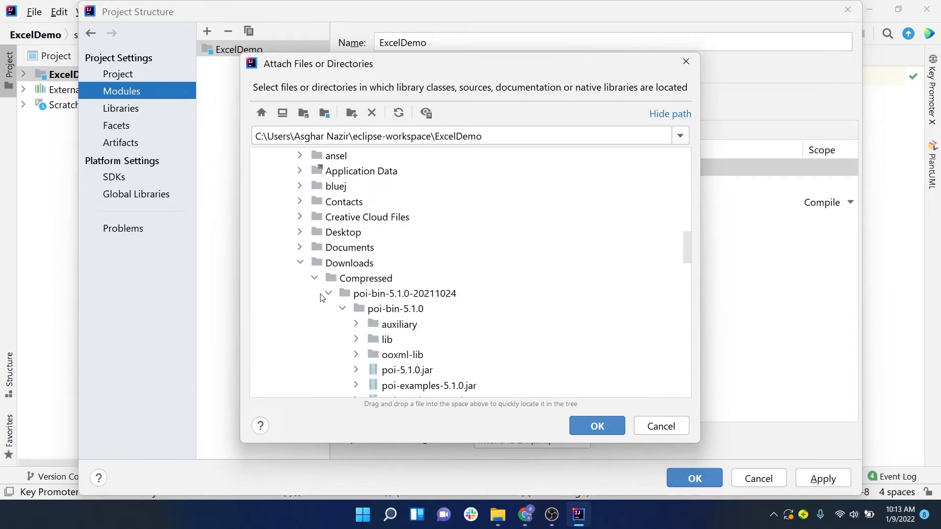
click(405, 293)
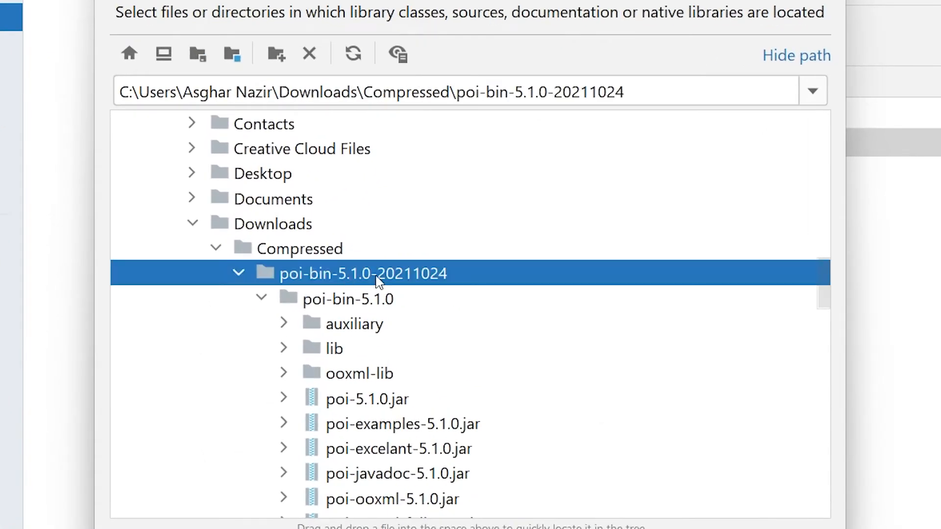
Step: Expand lib and ooxml-lib and select all the POI jar files
scroll(down, 3)
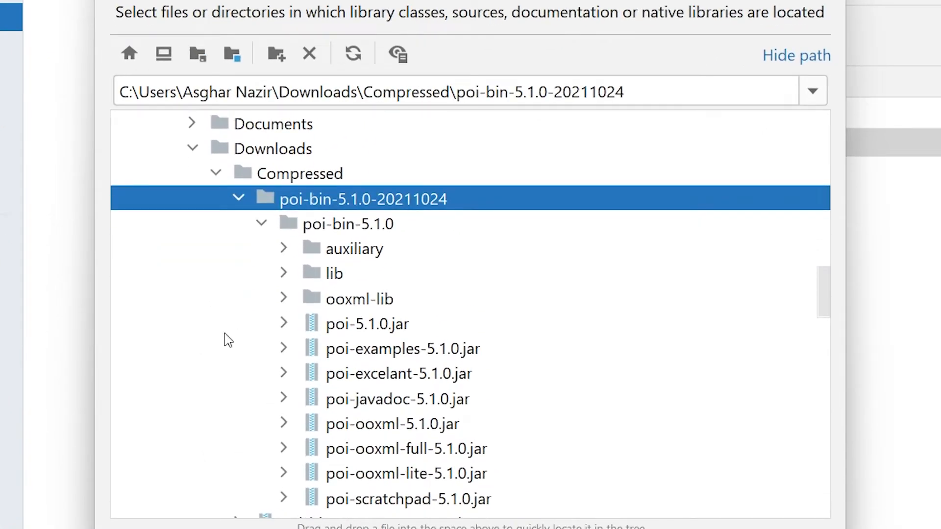
mouse_move(290, 278)
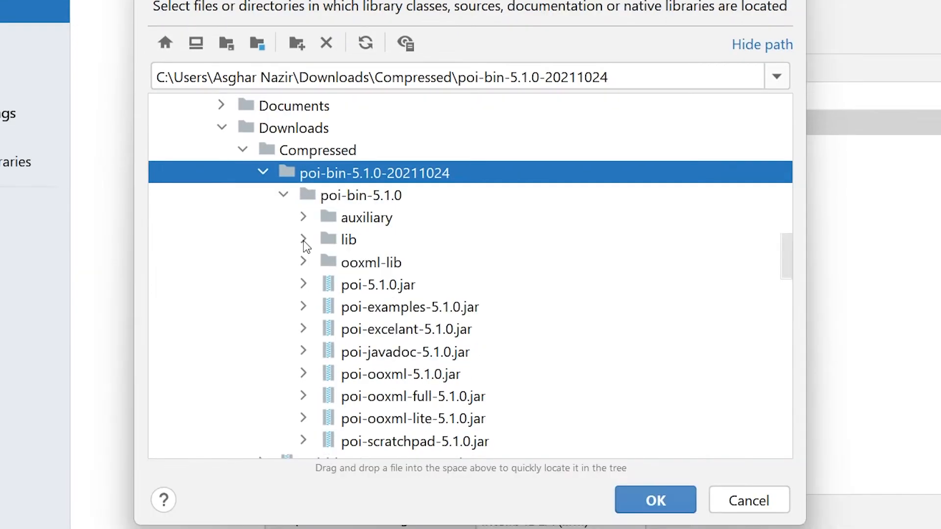
click(303, 240)
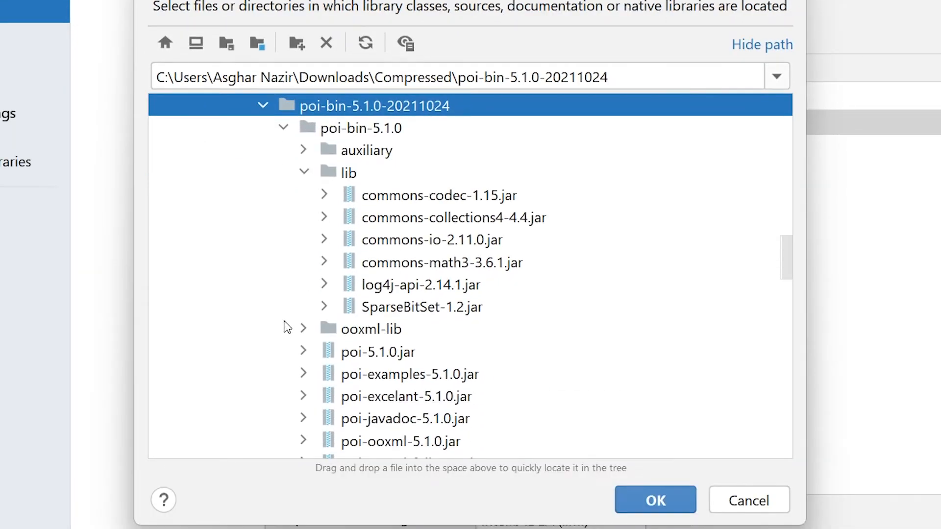
click(305, 329)
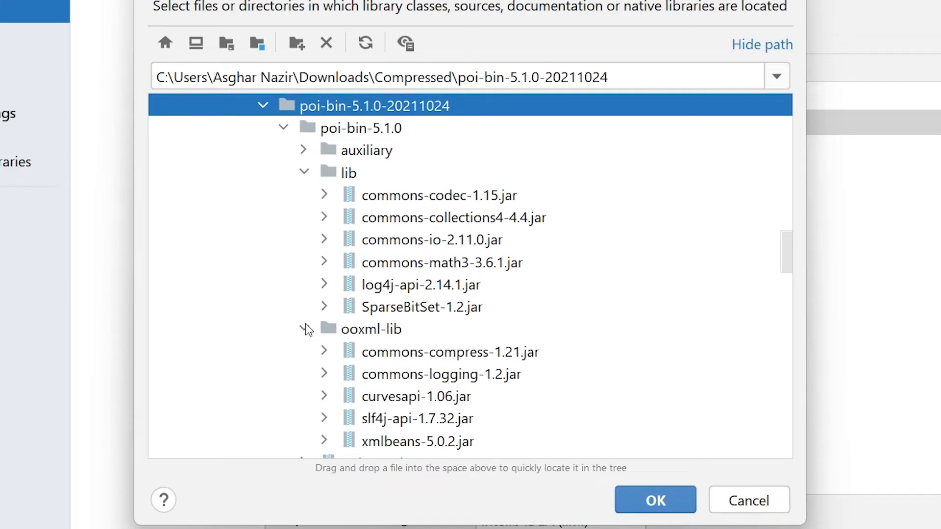
click(439, 195)
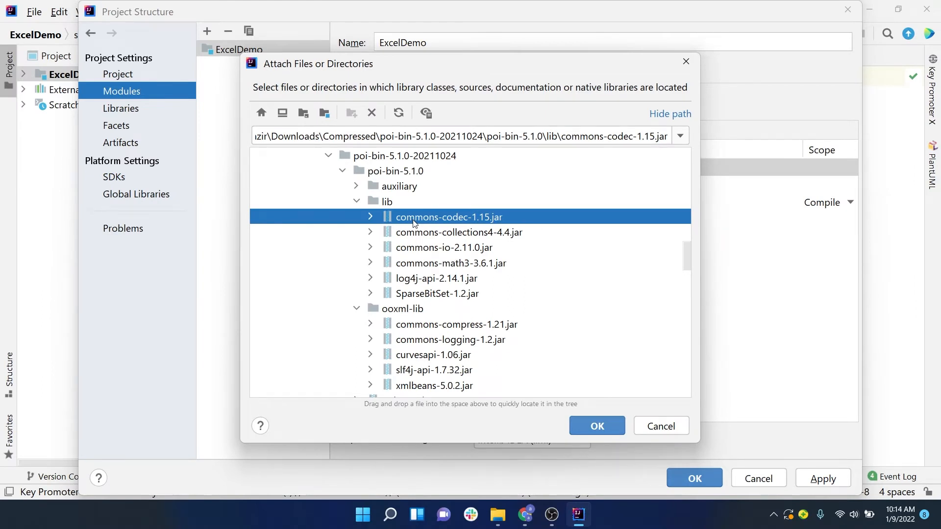
click(402, 308)
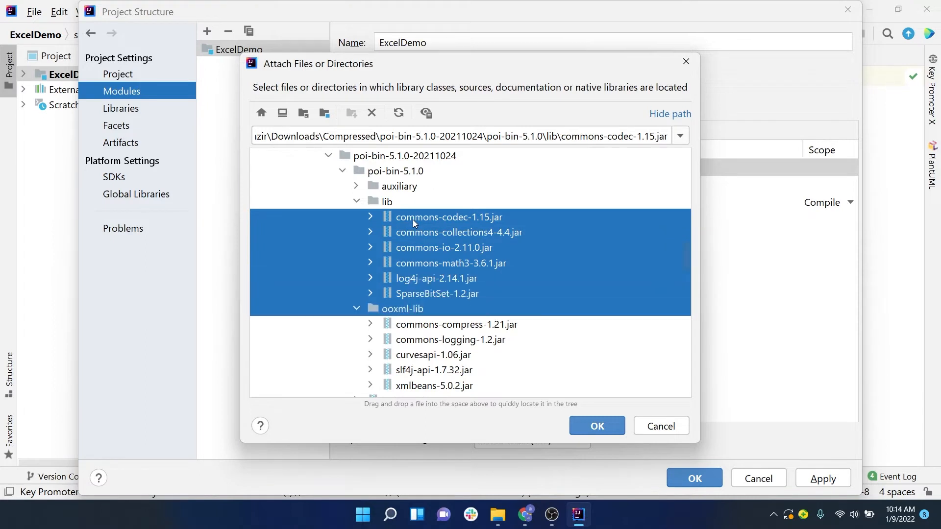
scroll(down, 3)
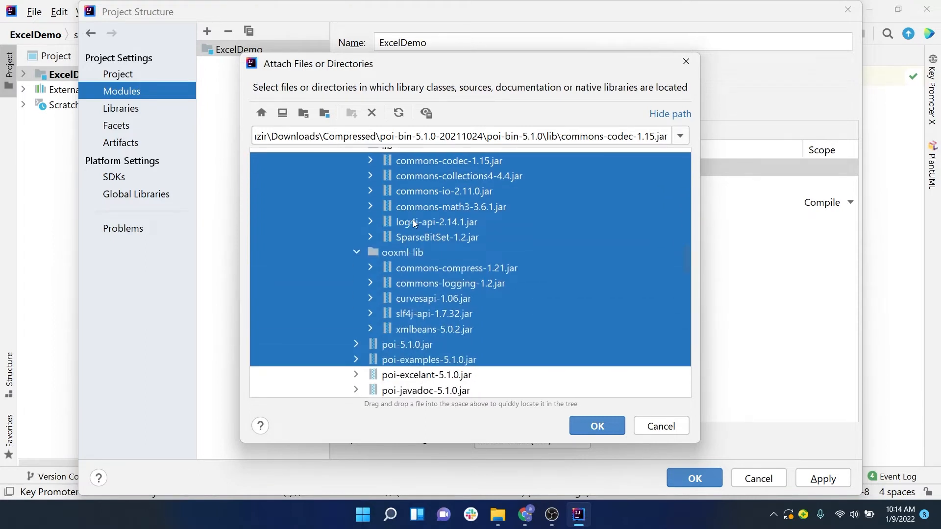
scroll(down, 3)
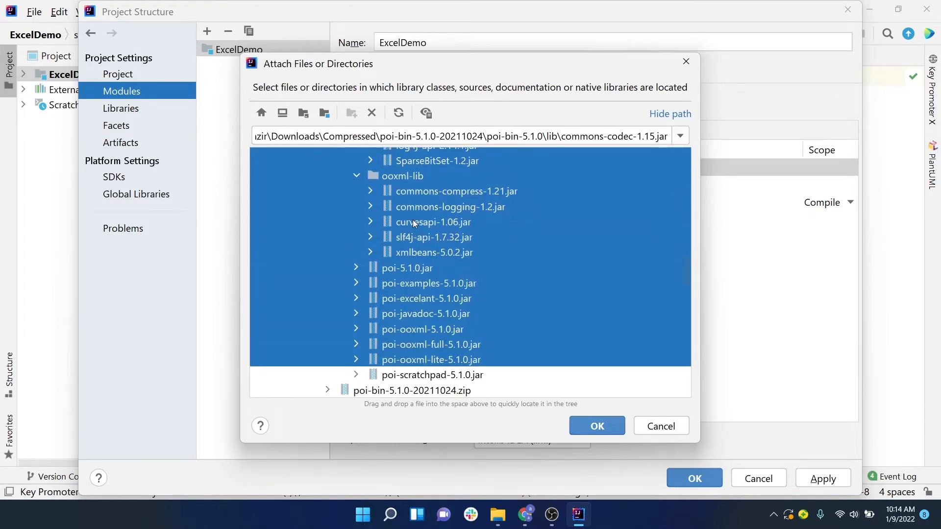
scroll(down, 3)
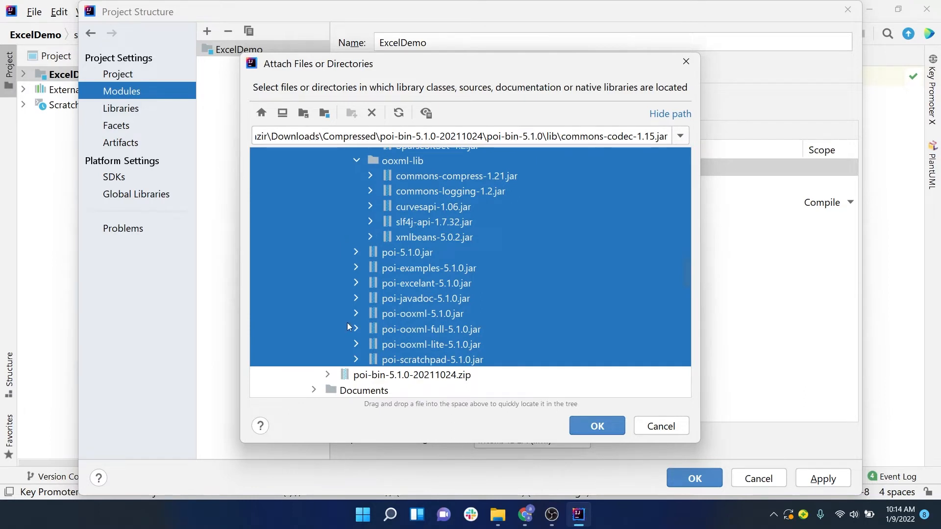
mouse_move(474, 382)
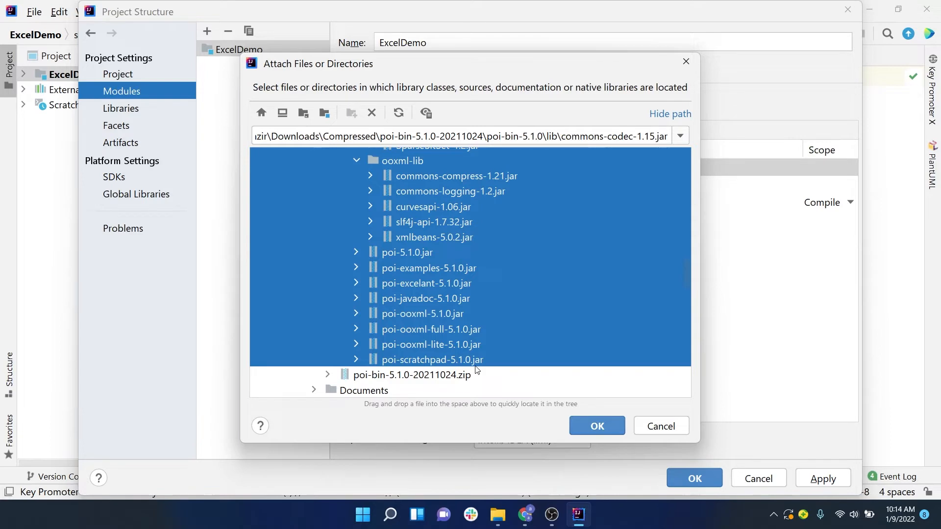
mouse_move(481, 371)
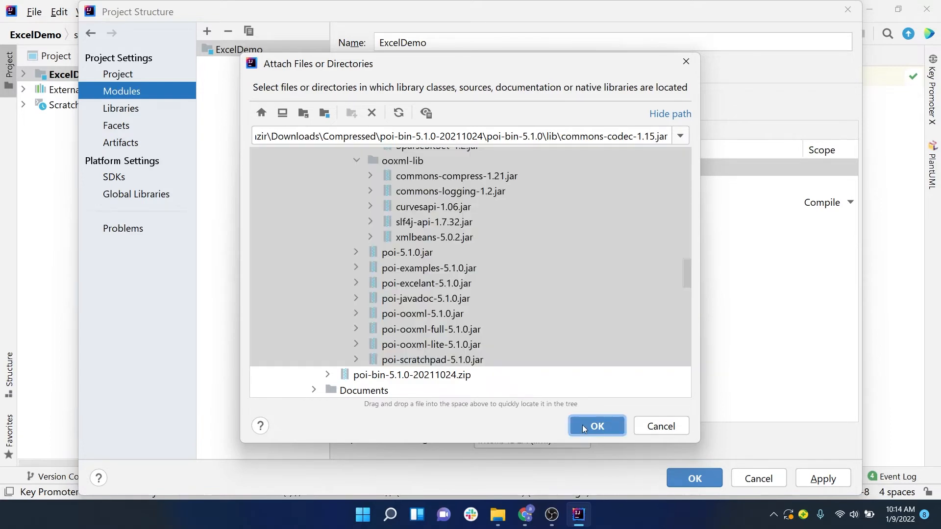
Step: Attach the selected POI jars to ExcelDemo, then Apply and OK Project Structure
click(596, 426)
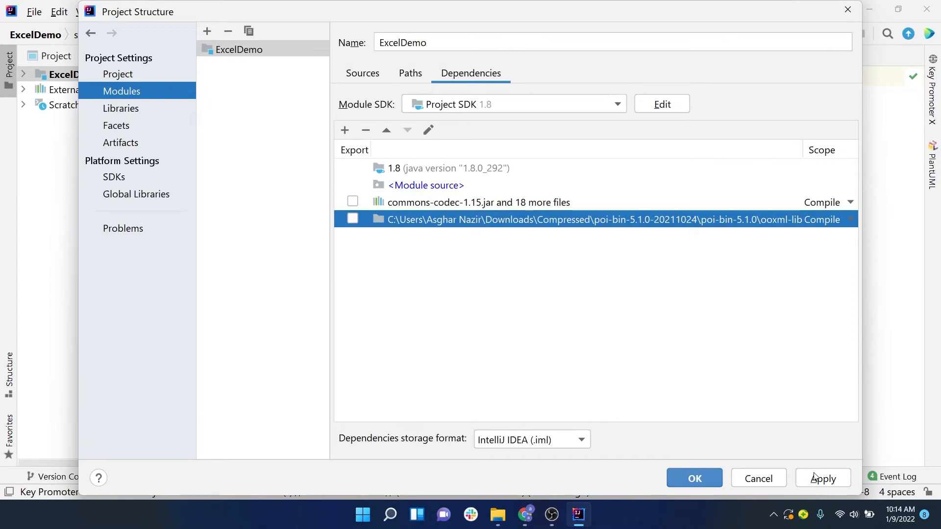
click(822, 478)
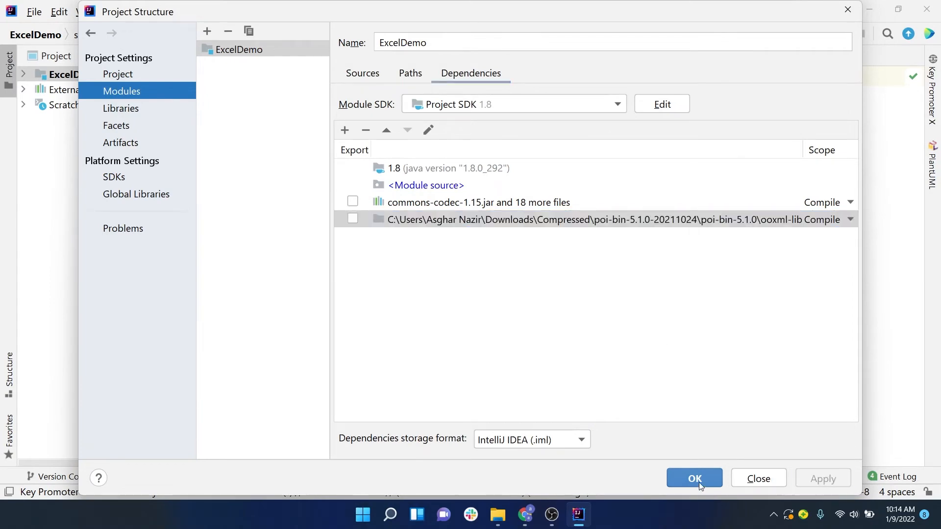
click(695, 478)
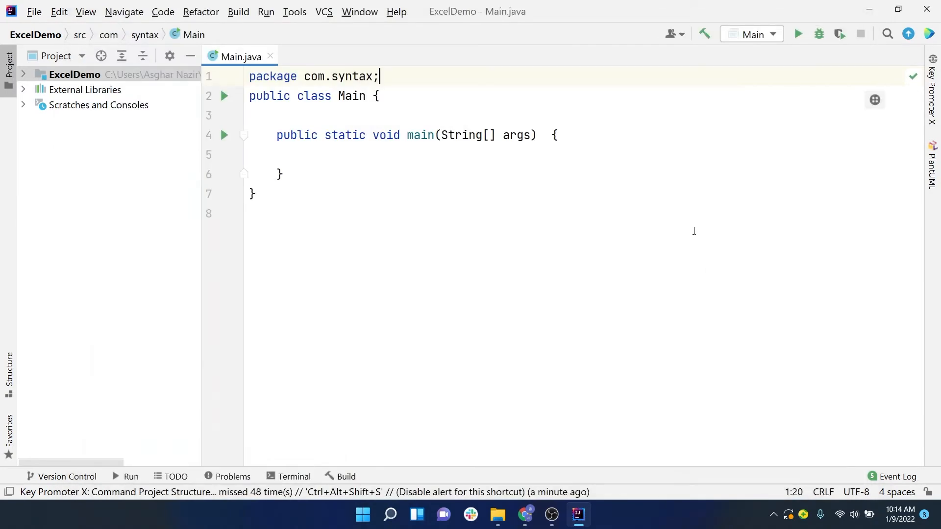
mouse_move(704, 215)
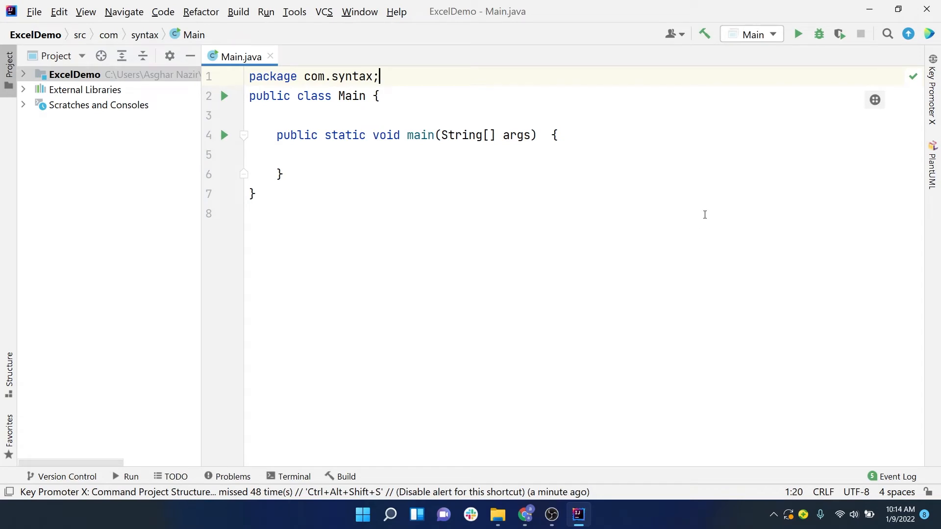
mouse_move(776, 116)
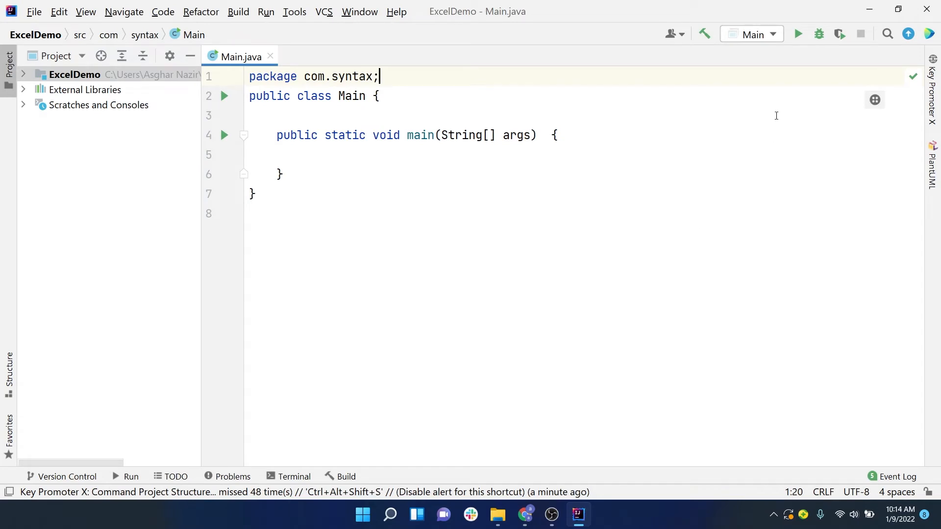
mouse_move(497, 515)
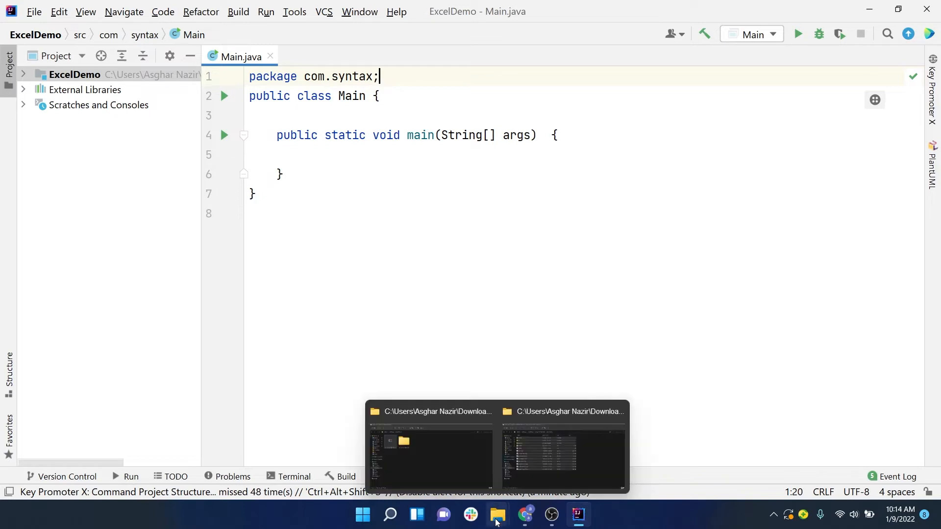
Step: Bring up the Compressed folder window, then switch to Chrome
click(430, 447)
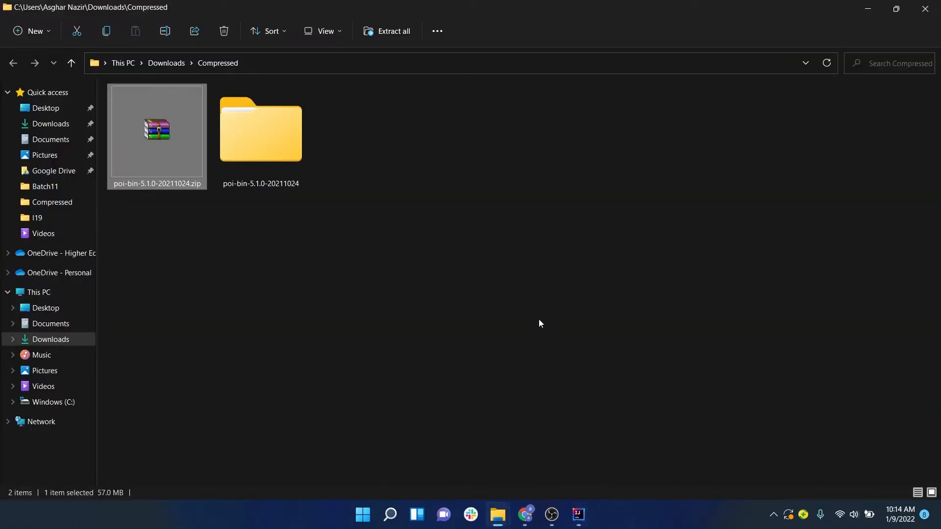
mouse_move(578, 285)
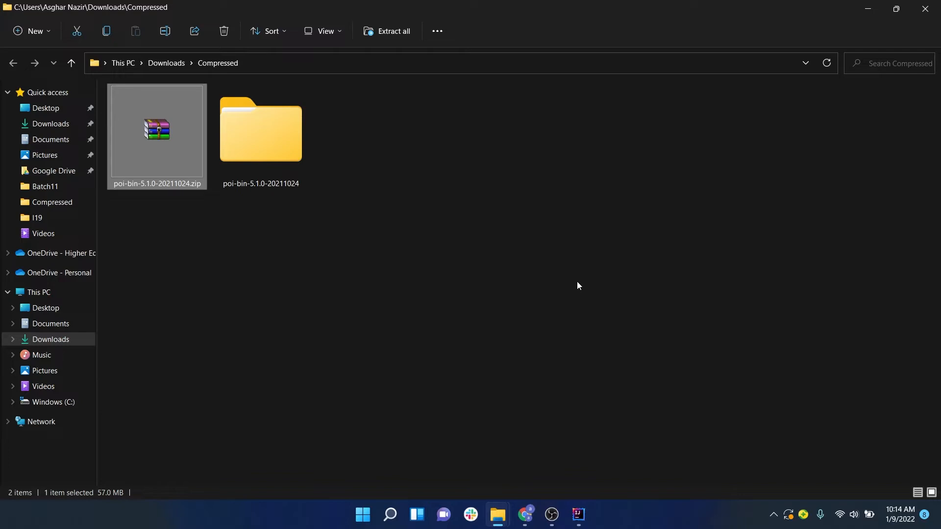
mouse_move(464, 184)
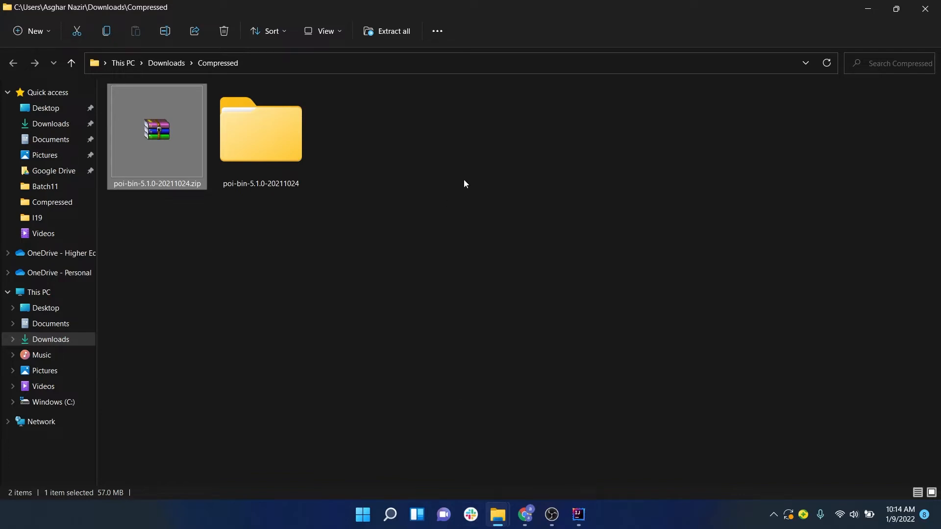
click(525, 514)
text(wps)
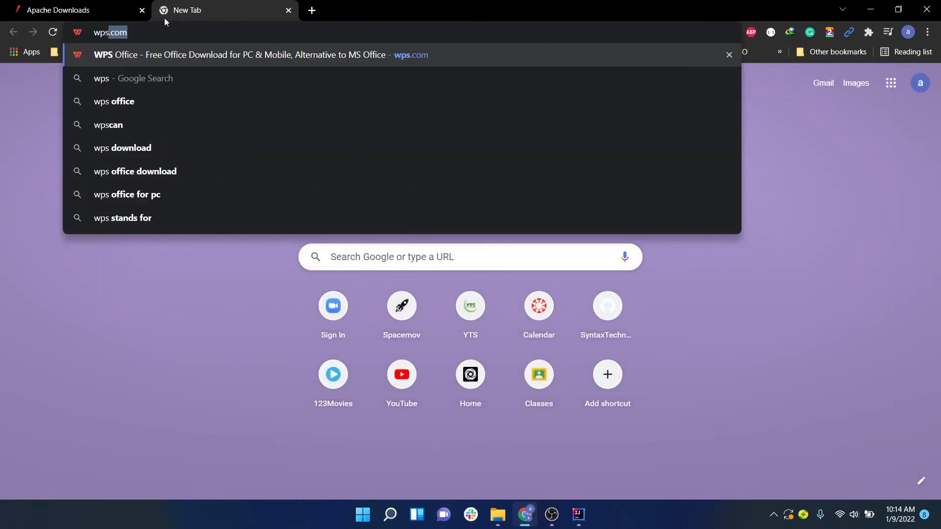
Step: Open the wps.com WPS Office suggestion, then minimize Chrome
click(262, 55)
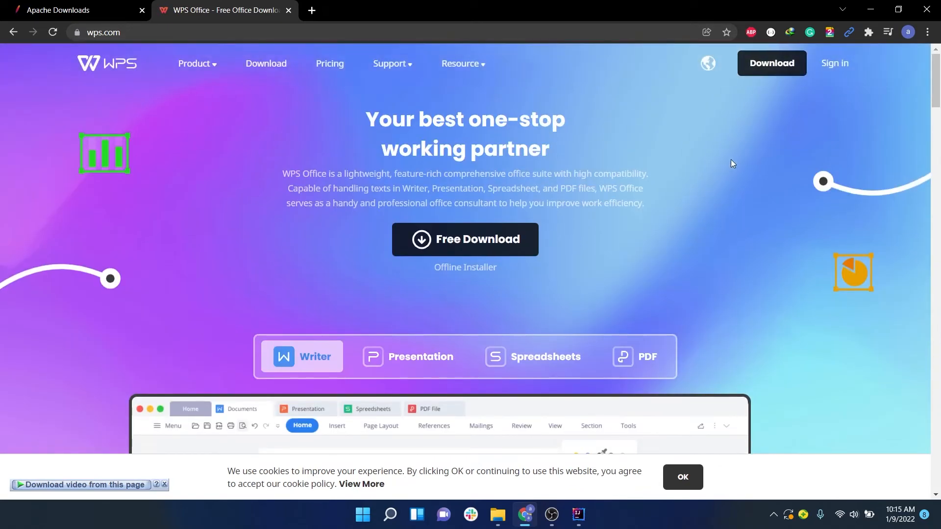
mouse_move(871, 9)
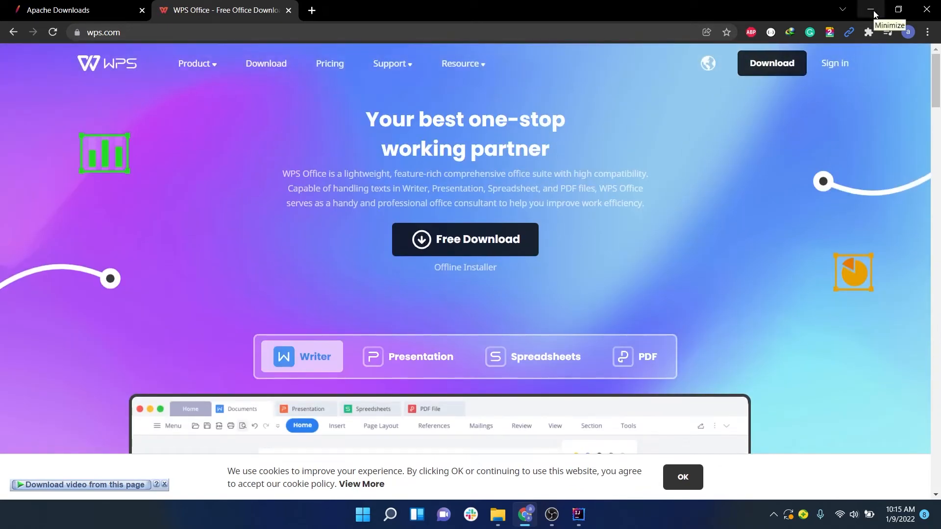
click(872, 9)
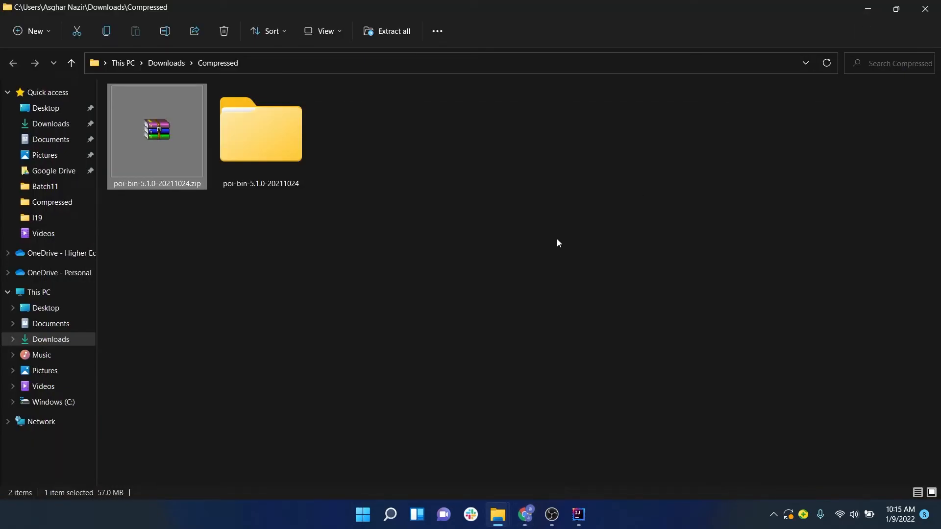
Step: Create Test.xlsx via New > Microsoft Excel Worksheet and open it in Excel
right_click(444, 149)
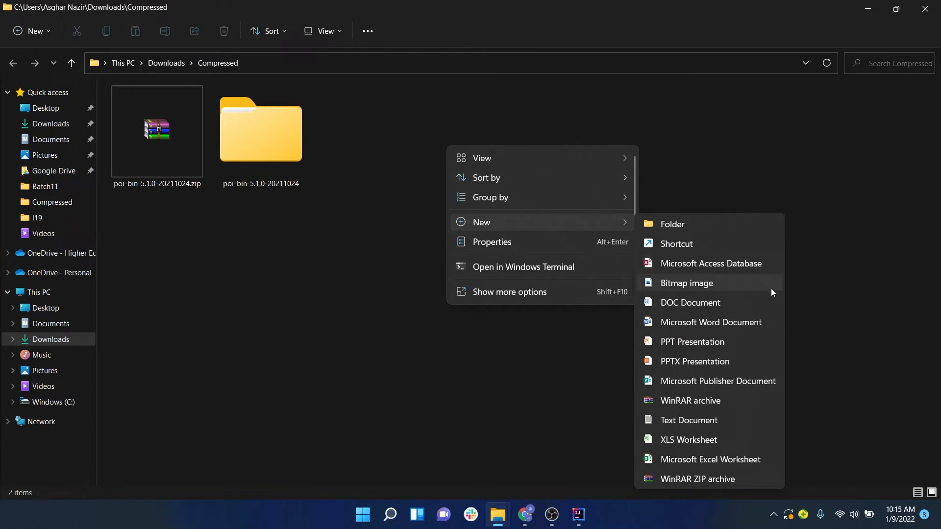
mouse_move(705, 460)
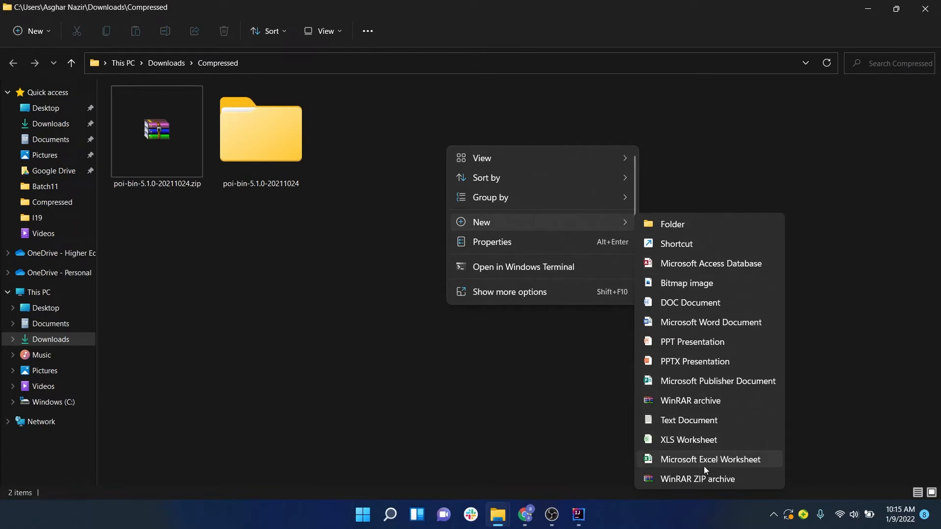
mouse_move(720, 468)
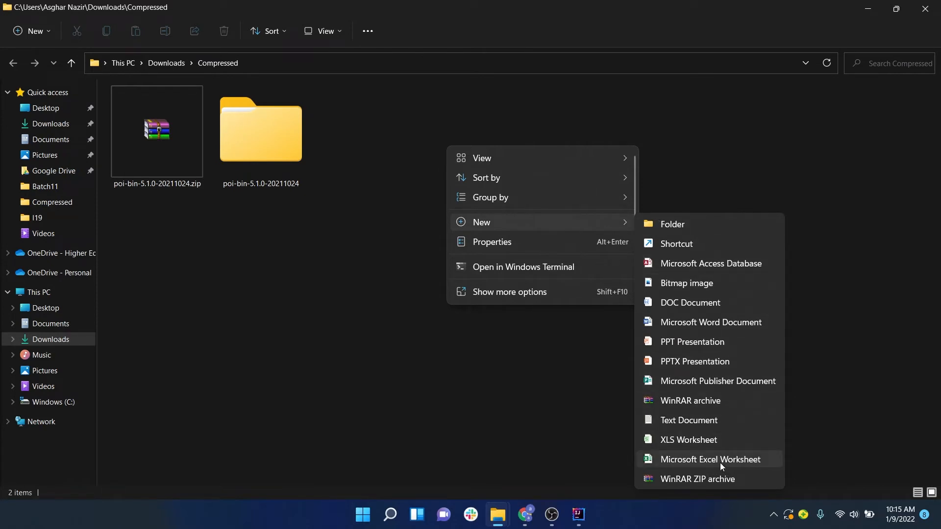
click(711, 459)
text(Test.xlsx)
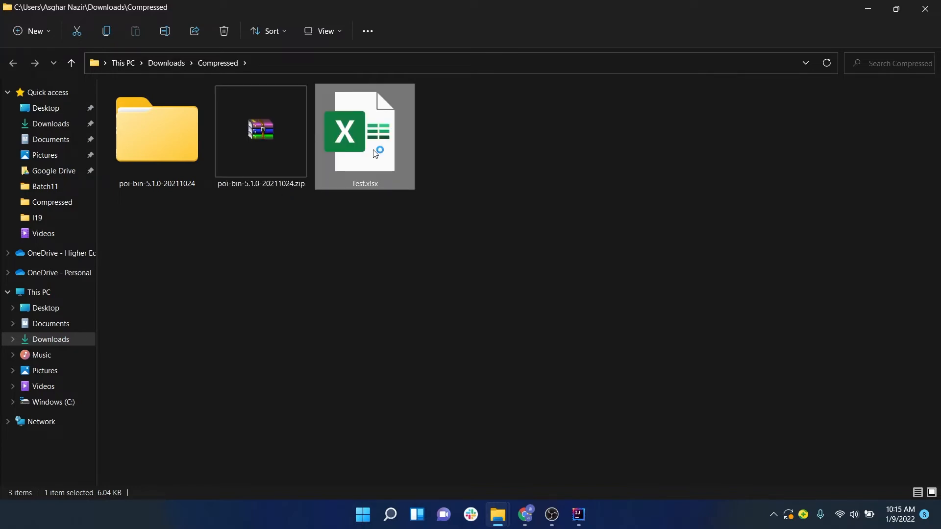
double_click(364, 131)
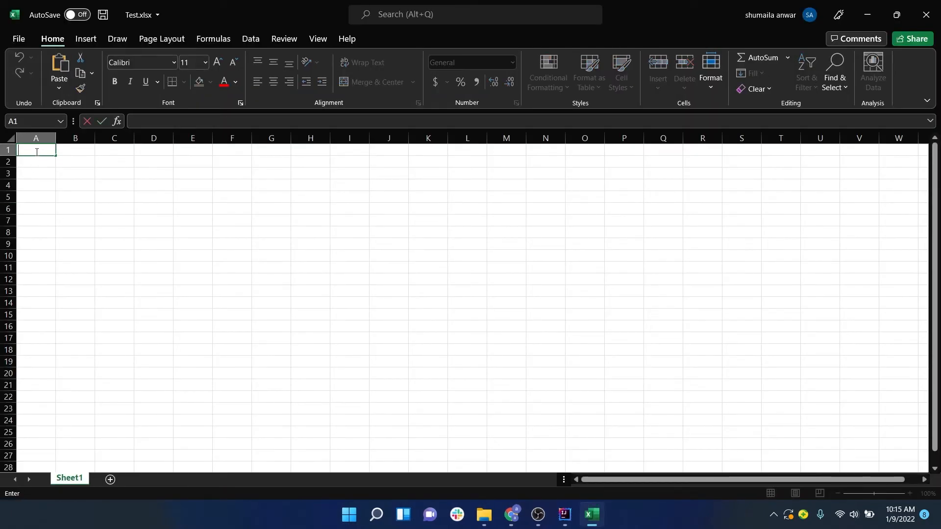
Step: Enter 'Excel Demo' in cell A1 of Test.xlsx and close the saved workbook
text(E)
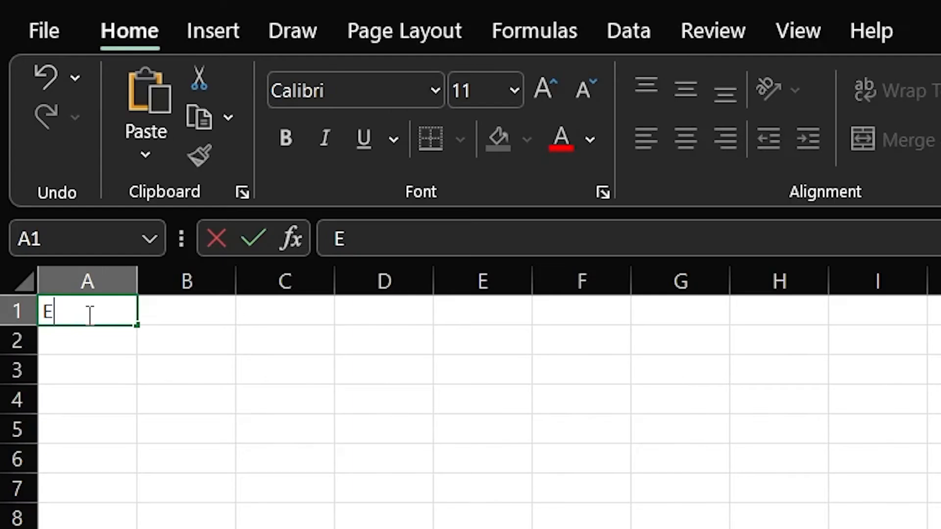
text(xcel Demo)
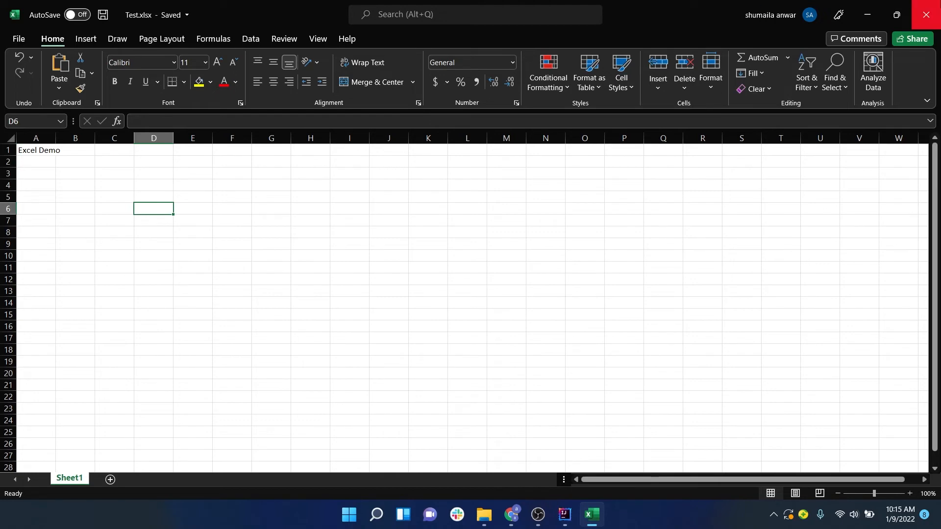
click(495, 514)
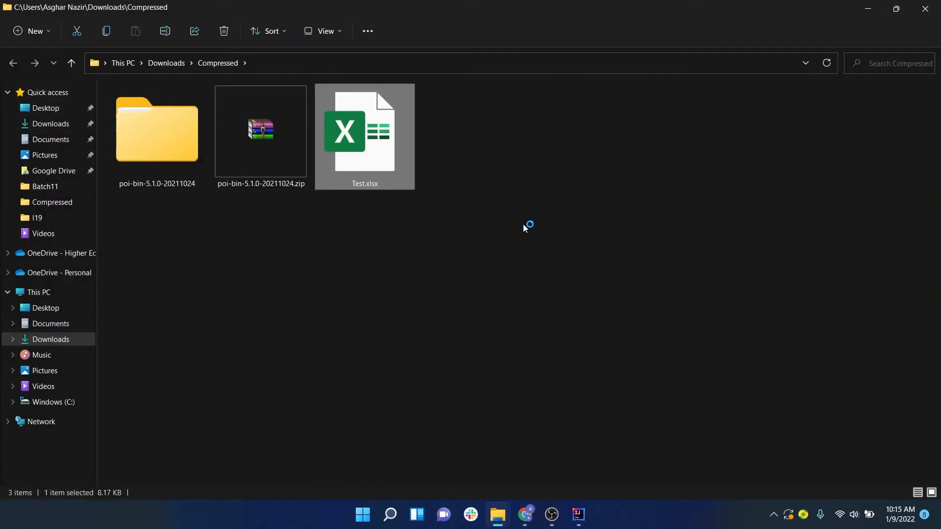
mouse_move(506, 155)
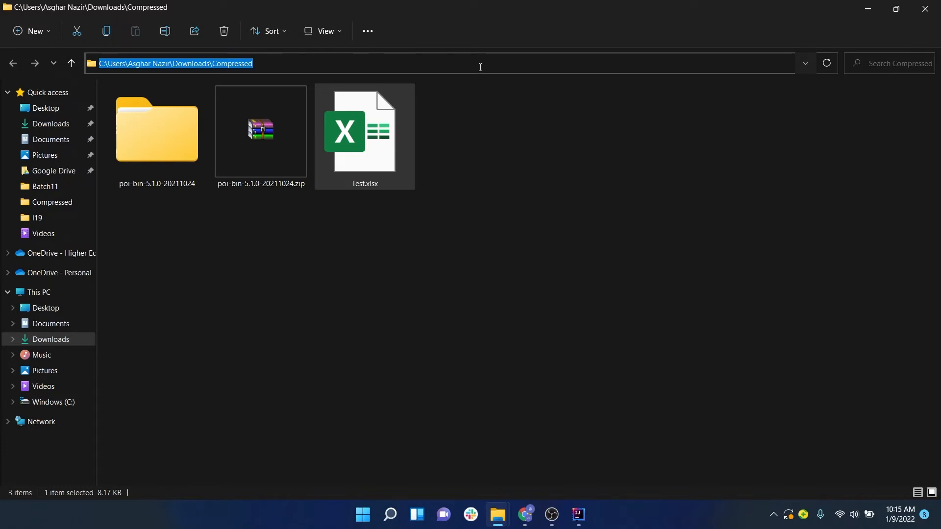
mouse_move(563, 314)
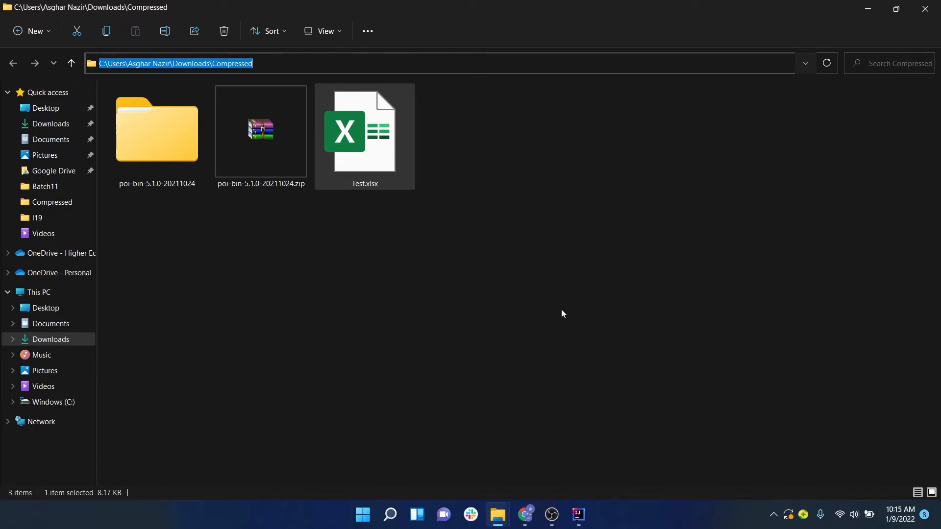
Step: Switch back to IntelliJ IDEA's Main.java with the Compressed folder path copied
click(577, 514)
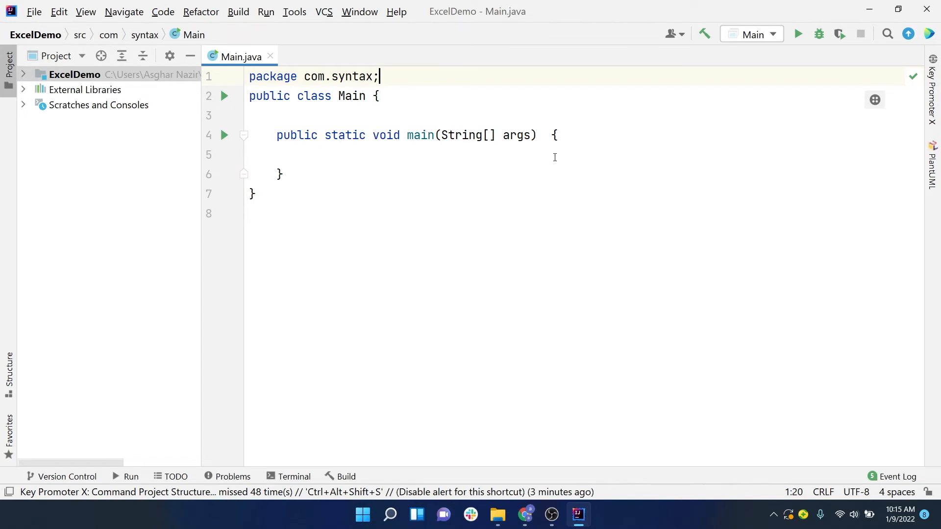
Step: Declare String path as the pasted Compressed folder path ending in \\Test.xlsx
text(S)
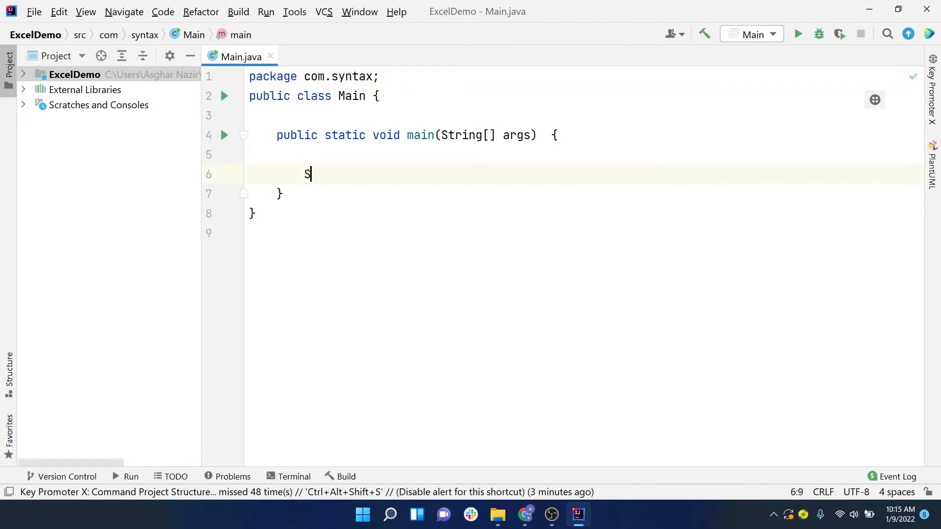
text(tring path)
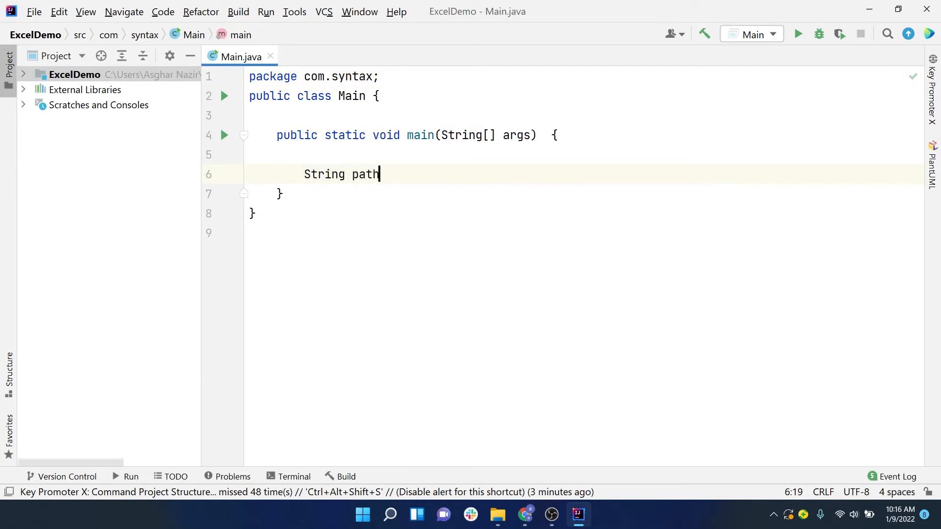
text(=)
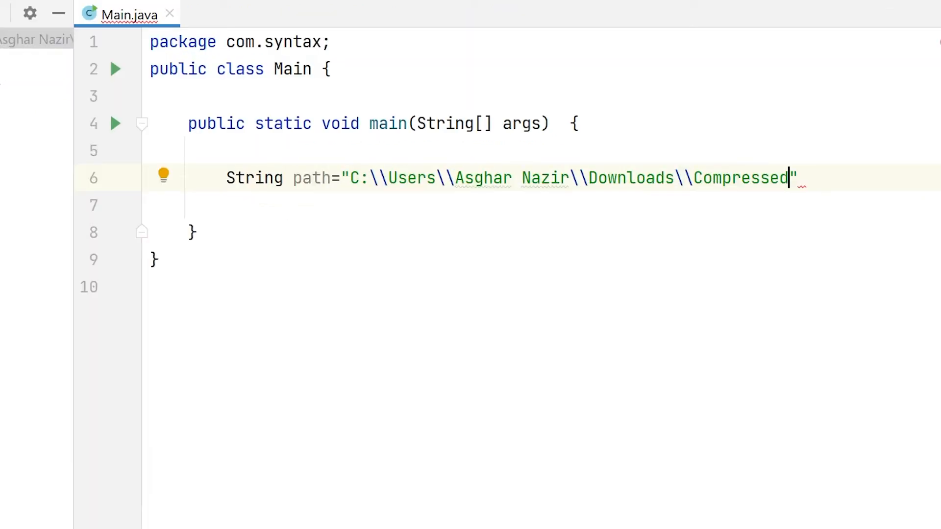
mouse_move(442, 171)
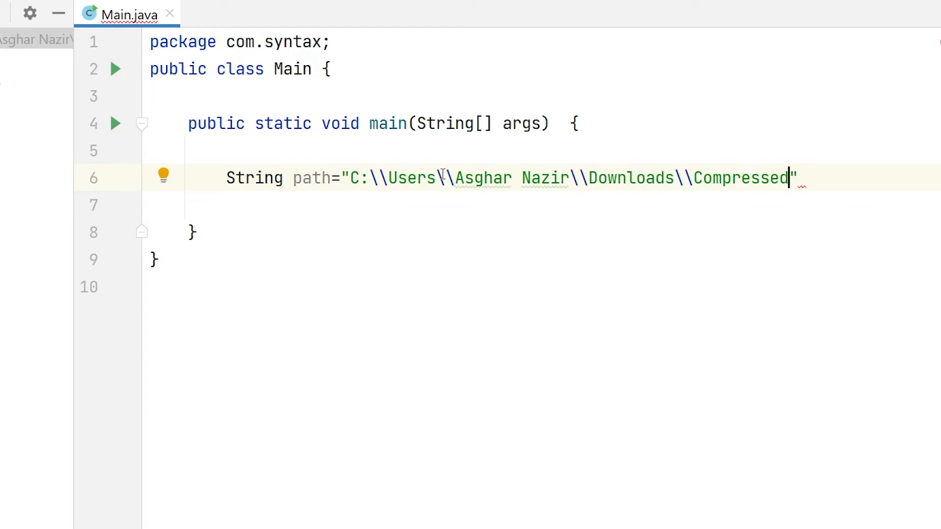
text(\\Te)
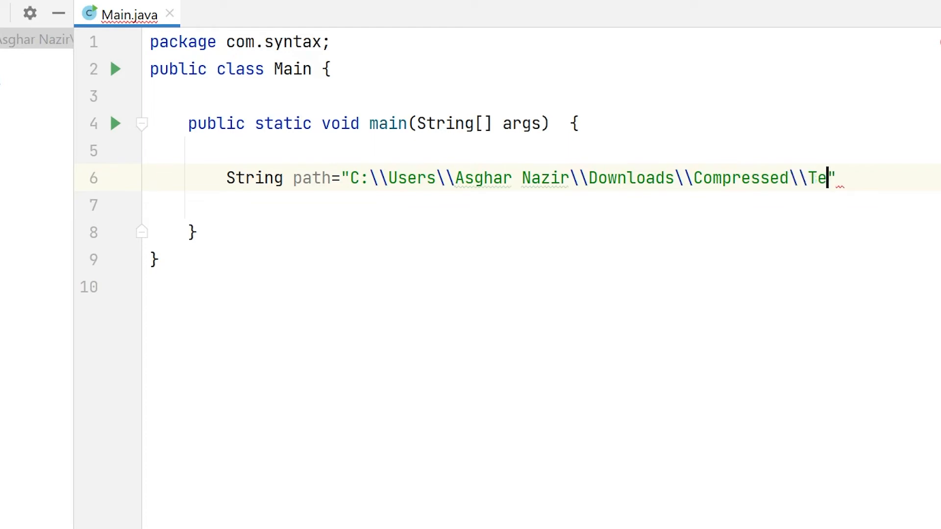
text(st)
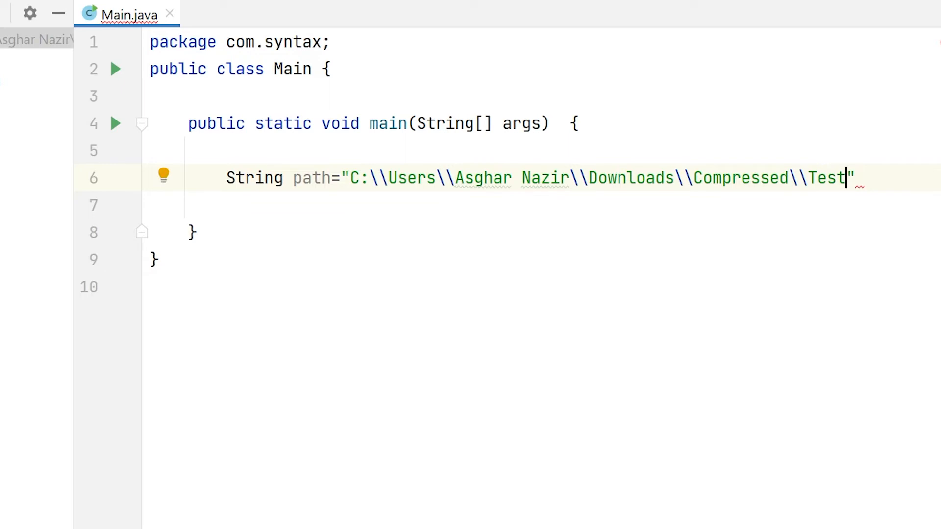
text(.)
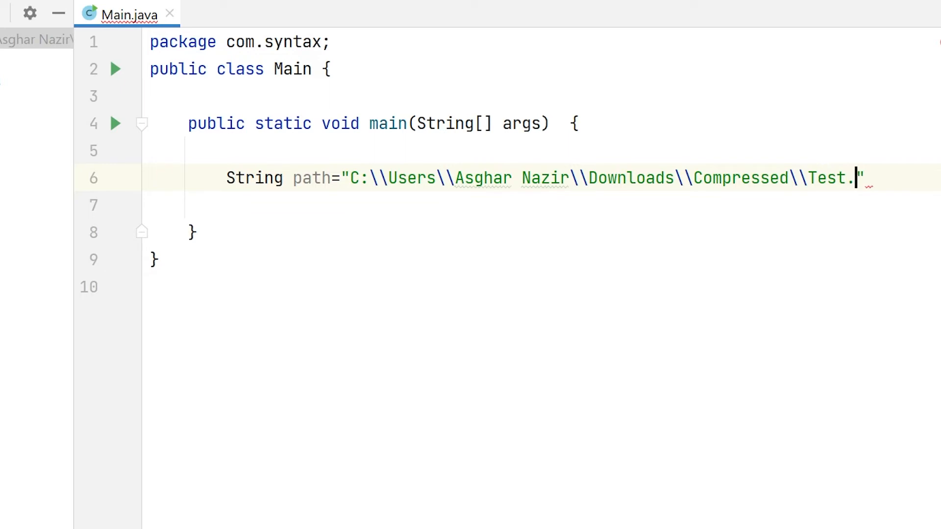
text(xlsx)
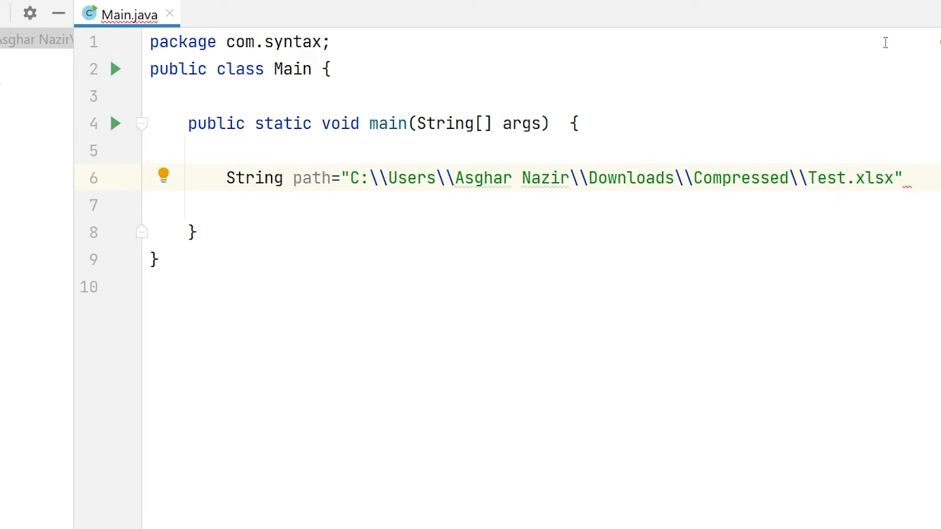
mouse_move(873, 137)
text(;)
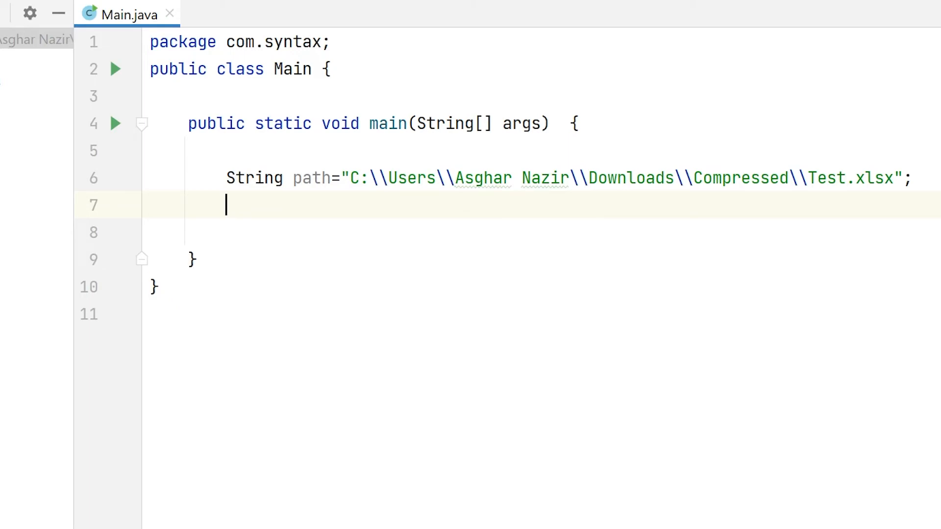
Step: Create a FileInputStream from path in main
text(FileInputStream fileInputStream=)
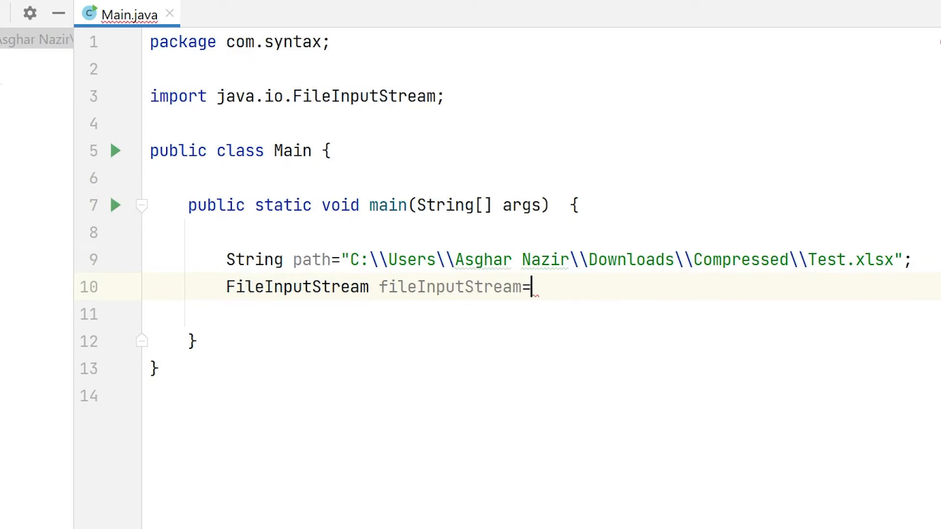
text(File)
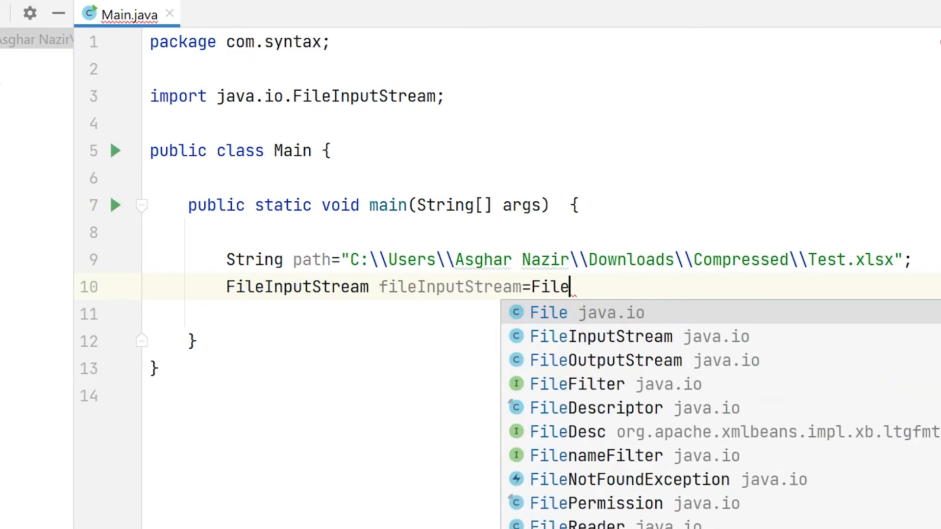
click(600, 336)
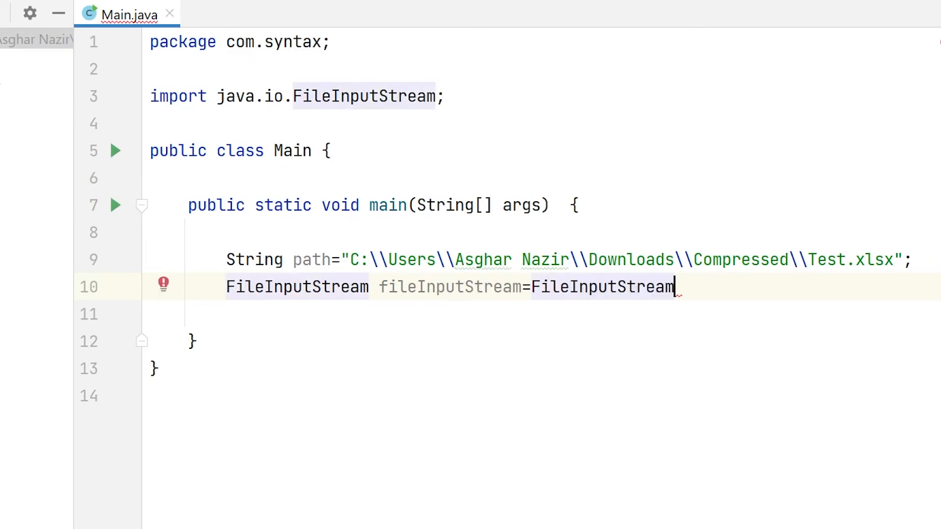
text((path)
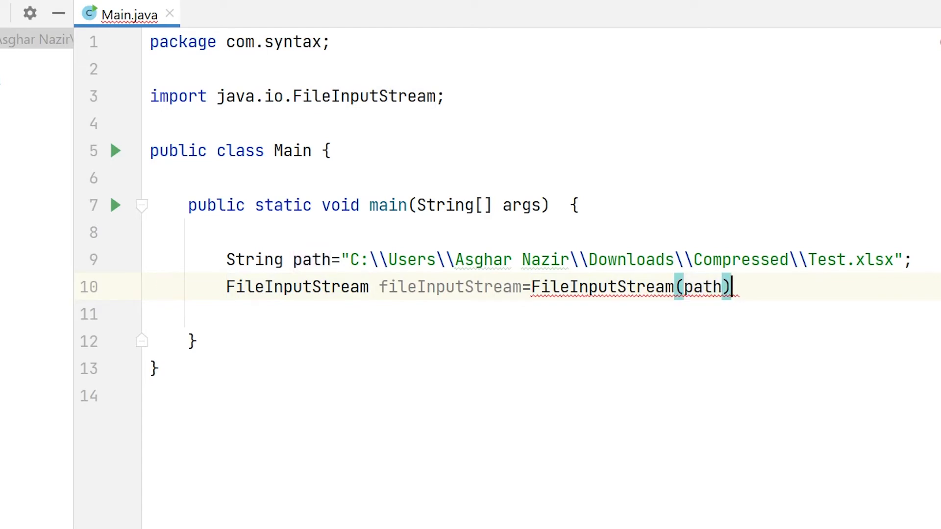
text(;)
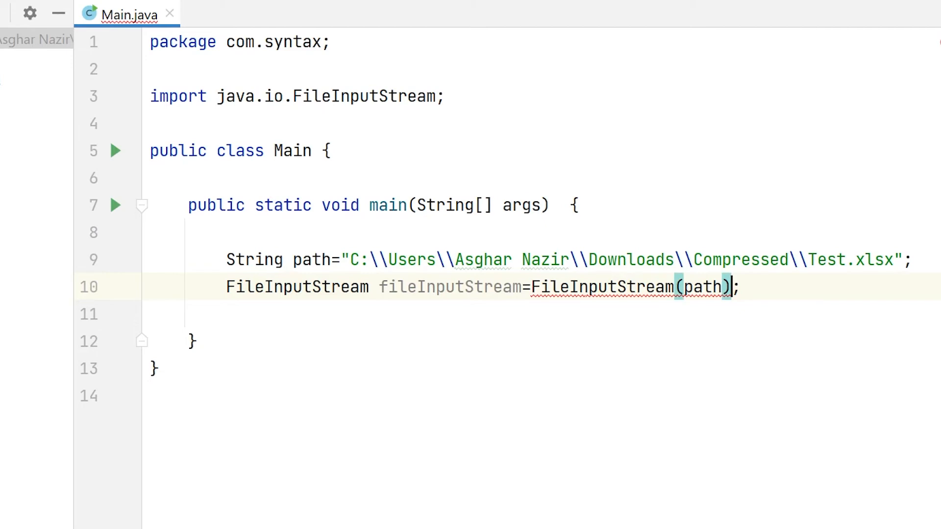
Step: Pass the stream into a new XSSFWorkbook named xssfWorkbook, auto-importing XSSFWorkbook
text(new)
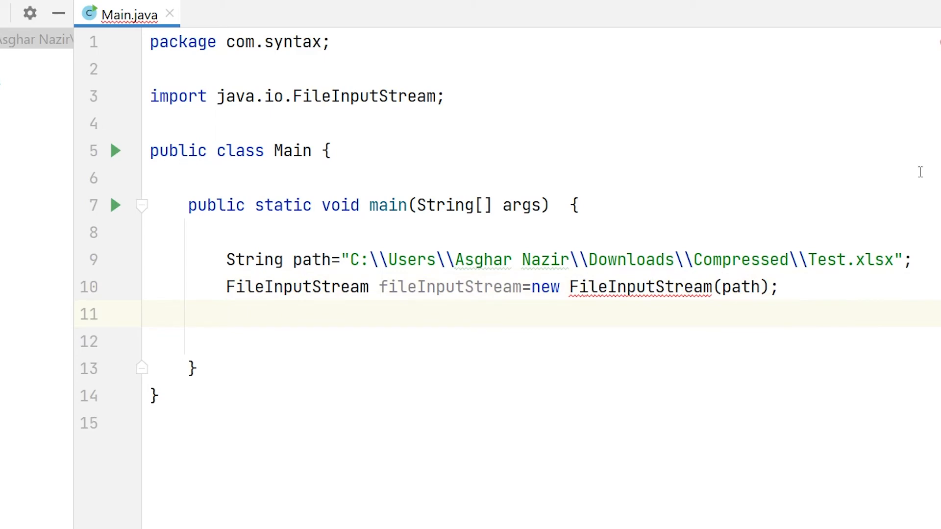
text(XSSFWorkbook)
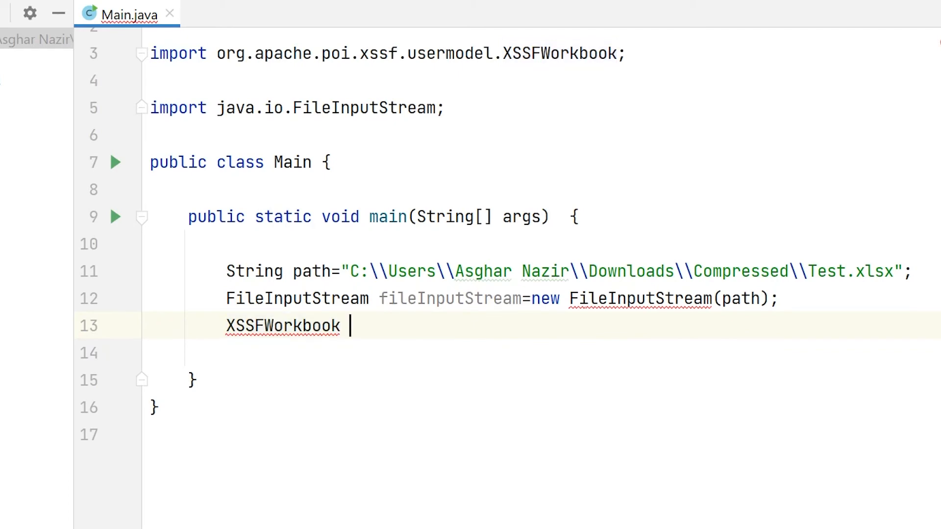
text(xssfWorkbook=new)
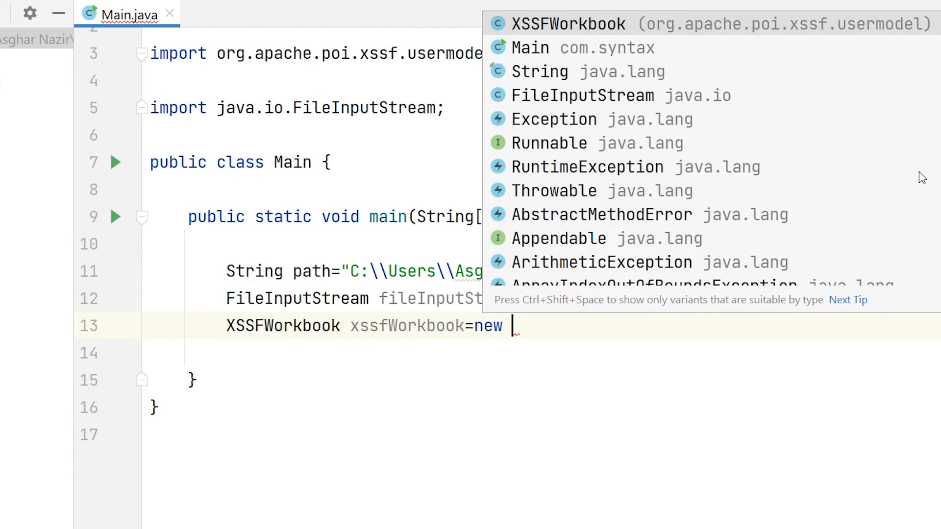
click(568, 23)
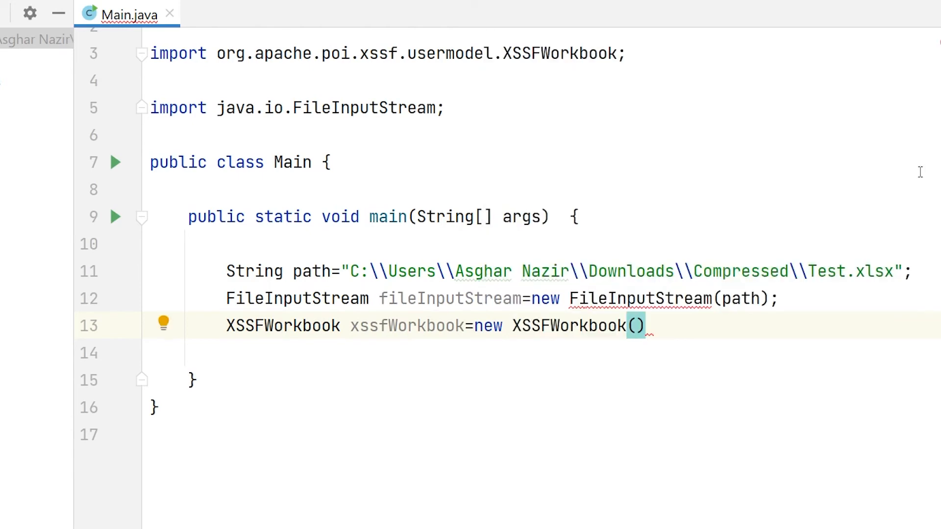
text(fileInputStream)
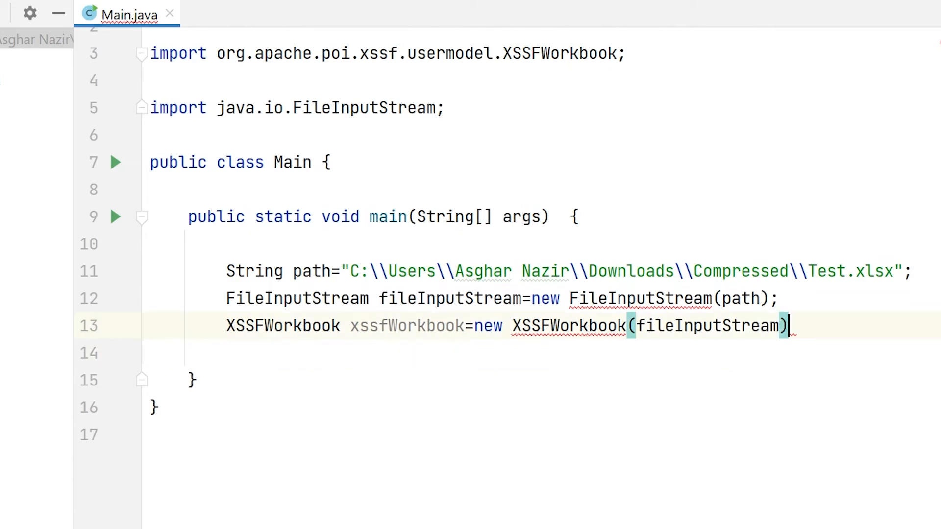
text(;)
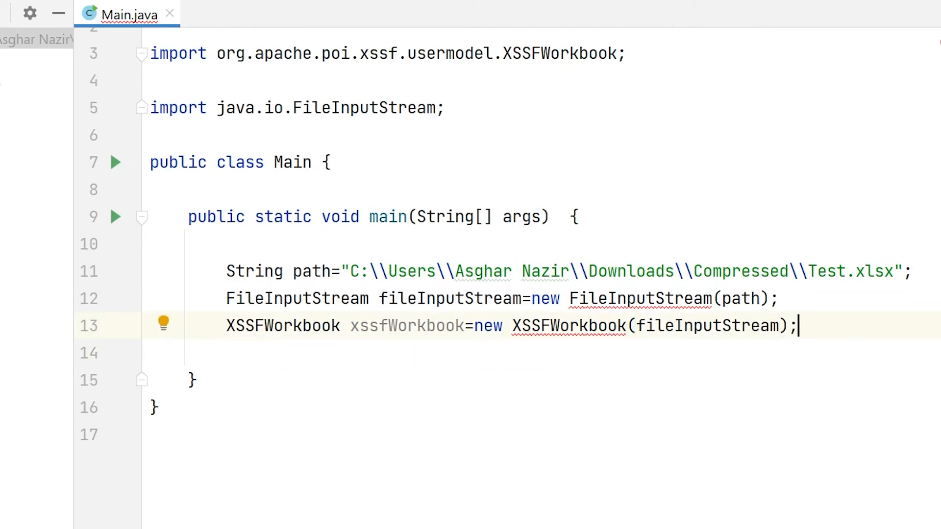
mouse_move(598, 342)
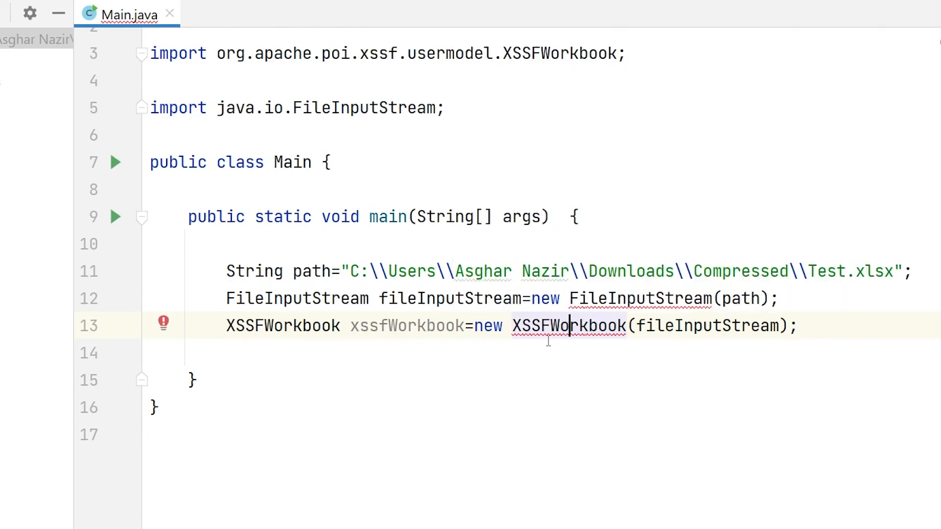
mouse_move(168, 326)
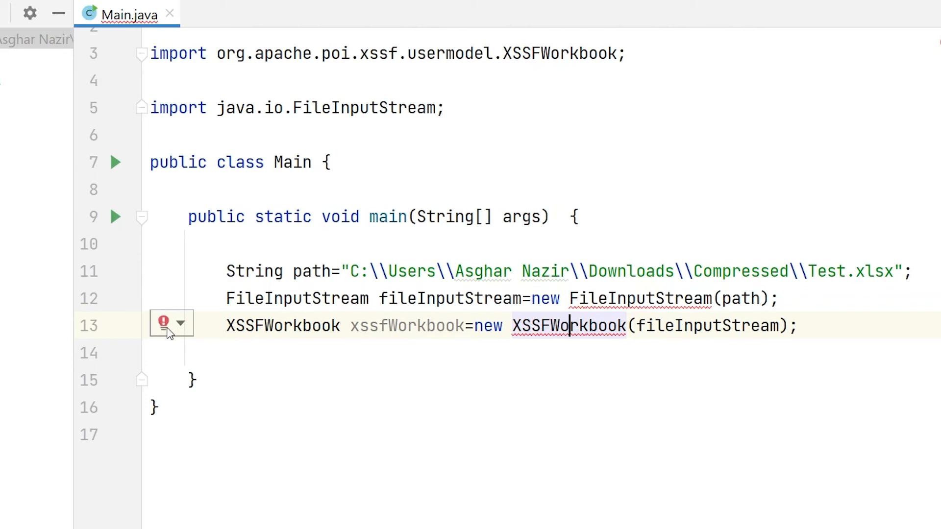
Step: Use the error bulb quick-fix to add throws IOException to main
click(171, 324)
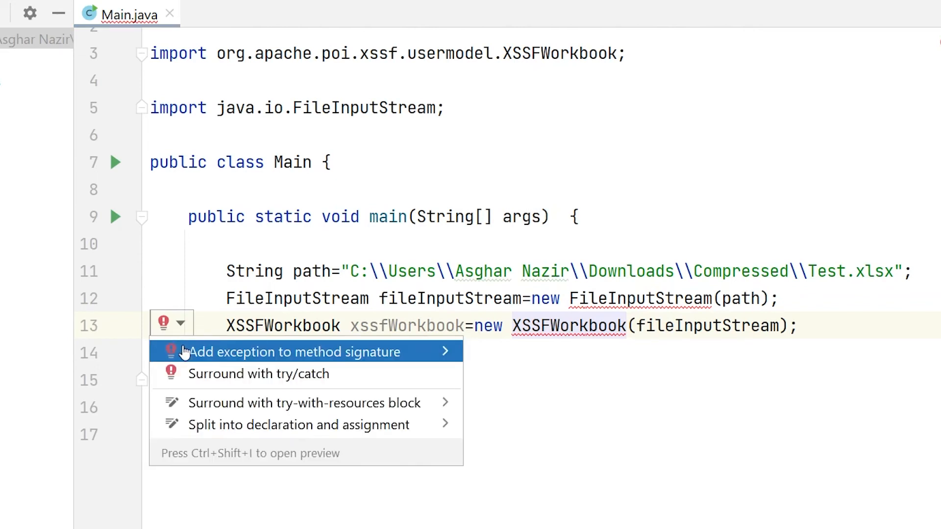
mouse_move(211, 354)
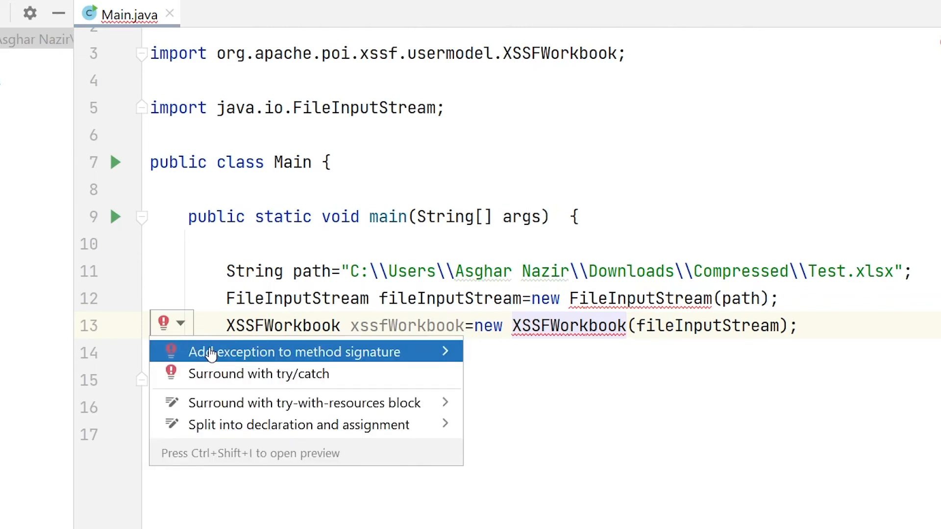
mouse_move(195, 358)
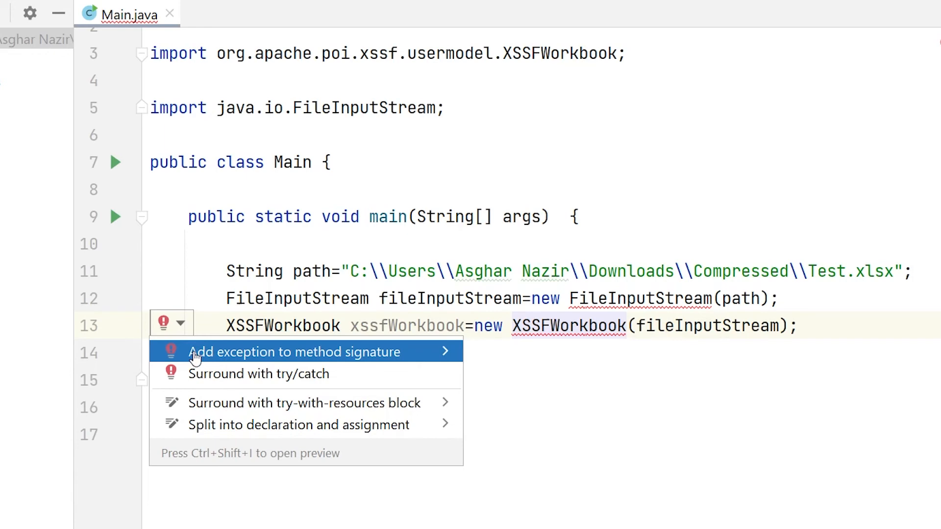
click(293, 352)
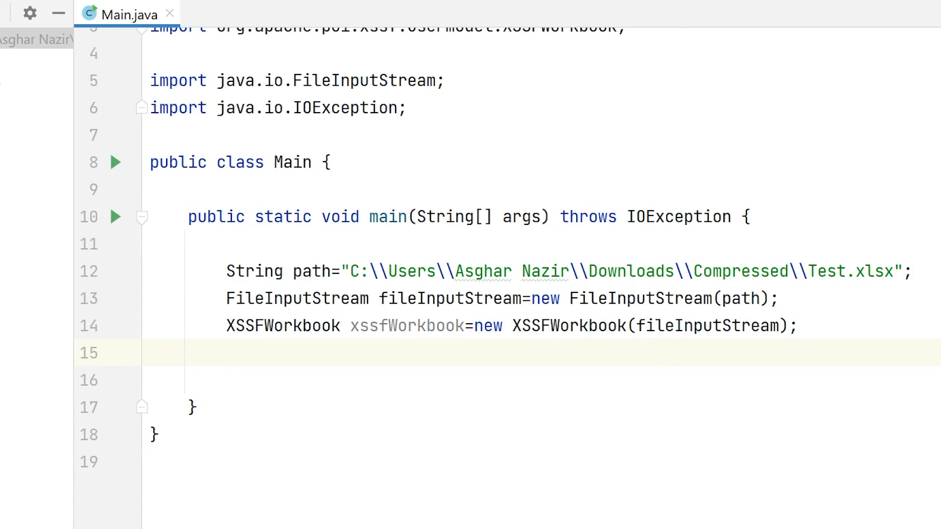
Step: Get Sheet1 from xssfWorkbook and take its first row with getRow(0)
text(Sheet sheet)
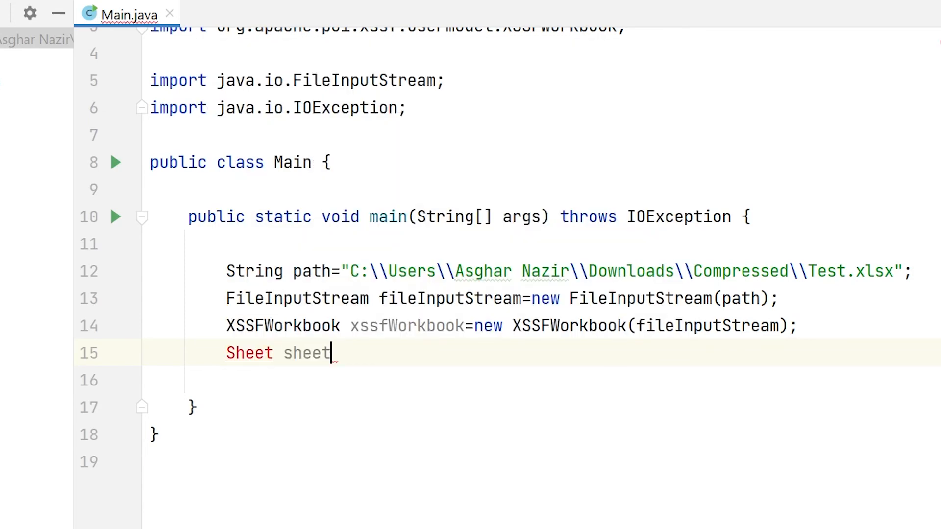
text(=xssfWorkbook)
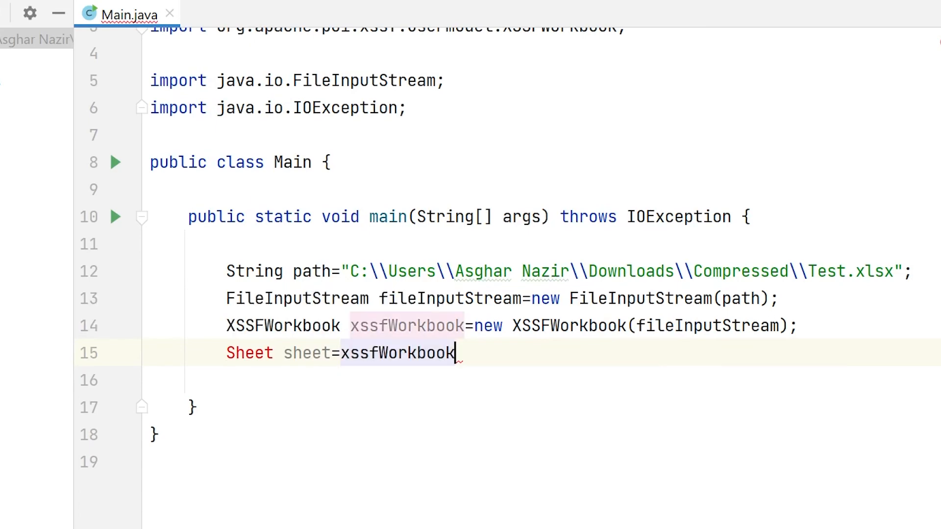
text(.getSheet())
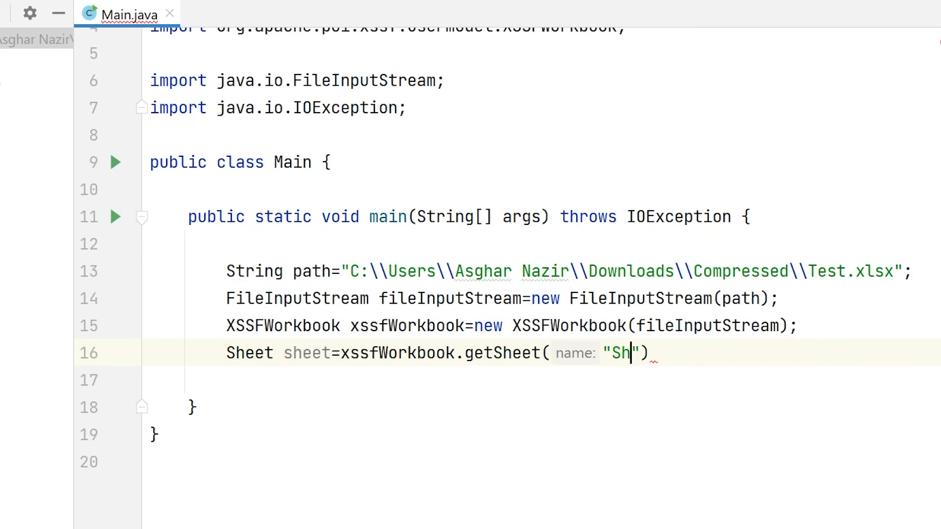
text(eet1)
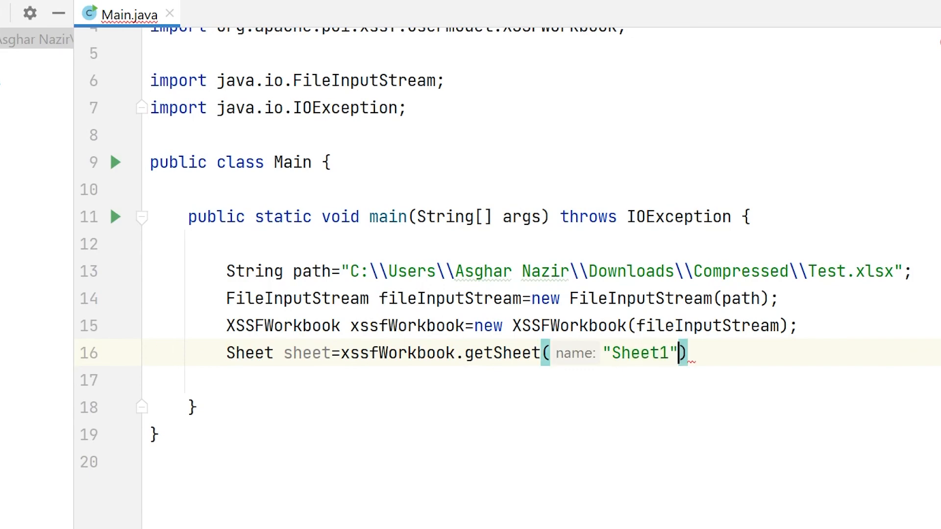
text(;)
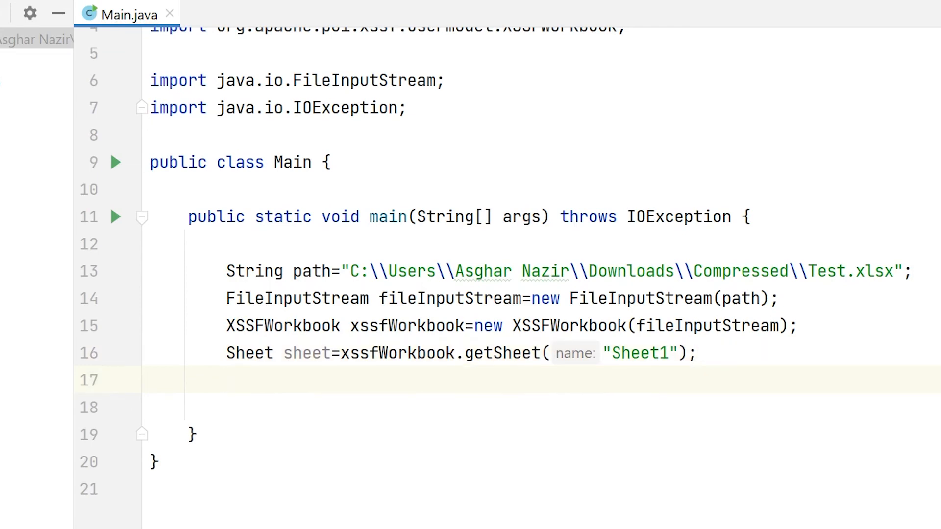
text(Row)
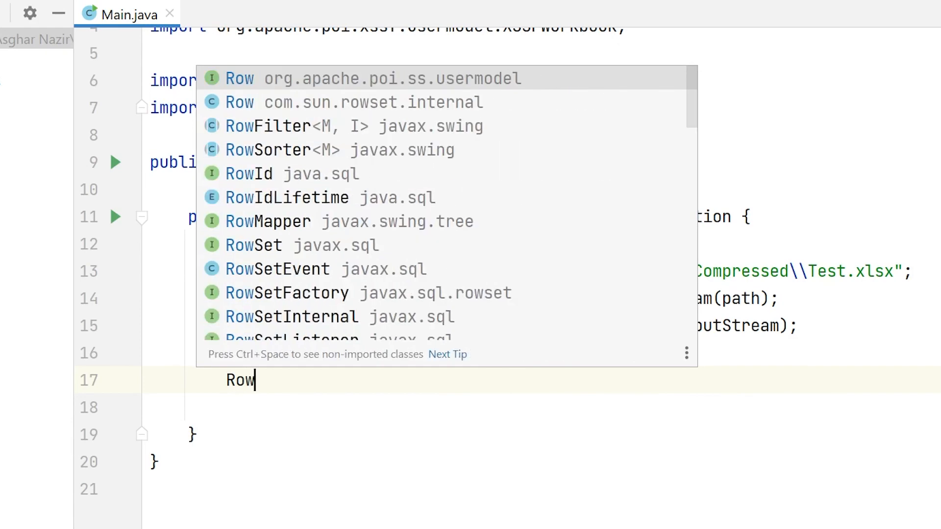
text(row=)
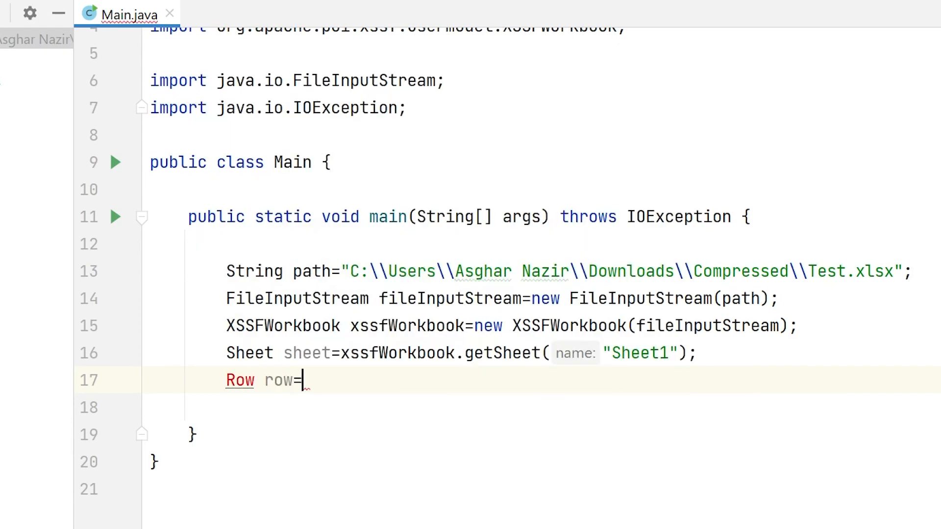
text(sheet.getRow(0)
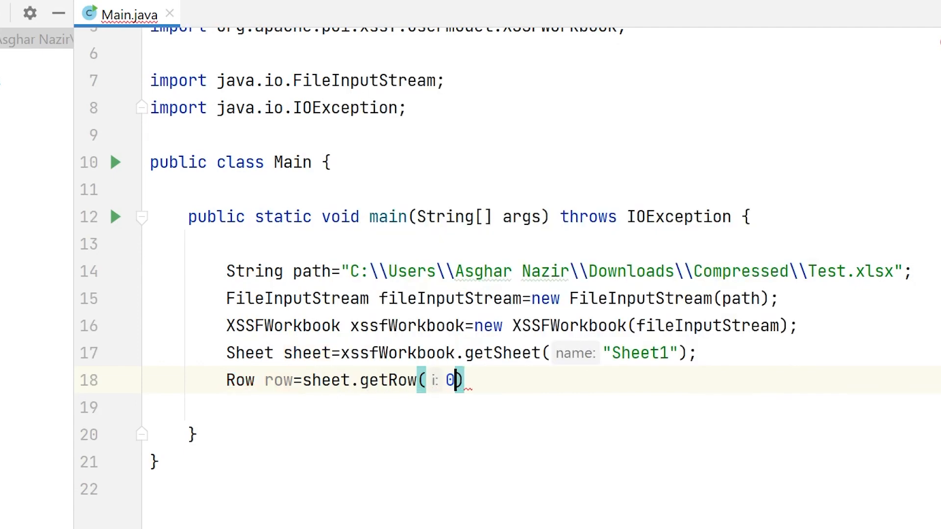
text(;)
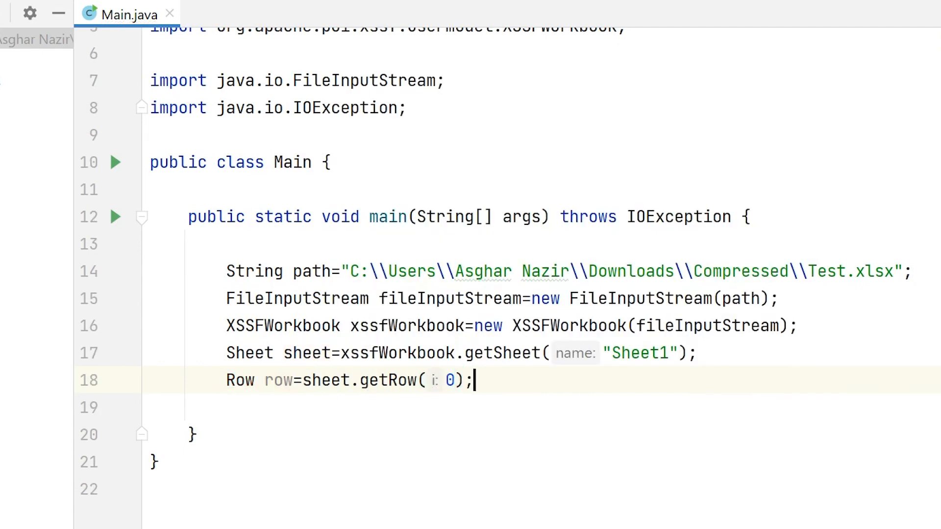
Step: Print the row's first cell, row.getCell(0), on a new line
key(Return)
text(System.out.println();)
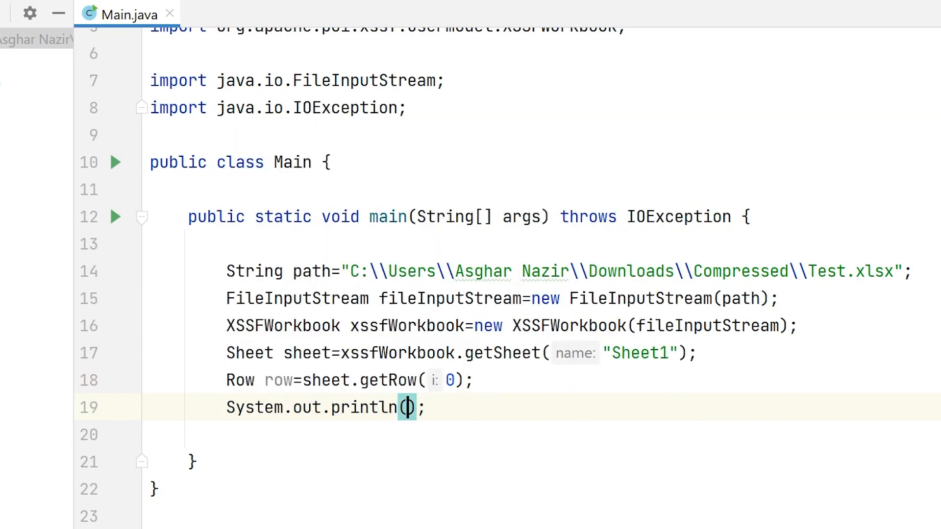
text(ro)
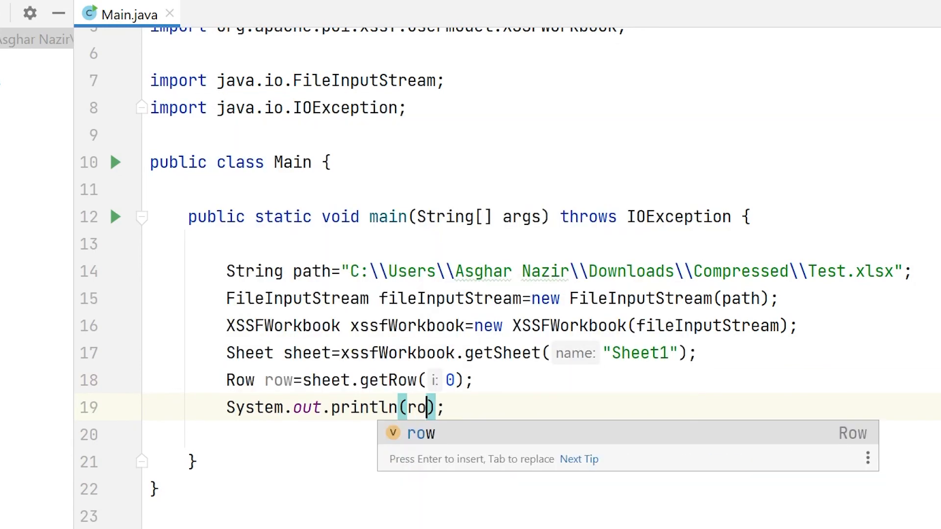
text(.getCell()
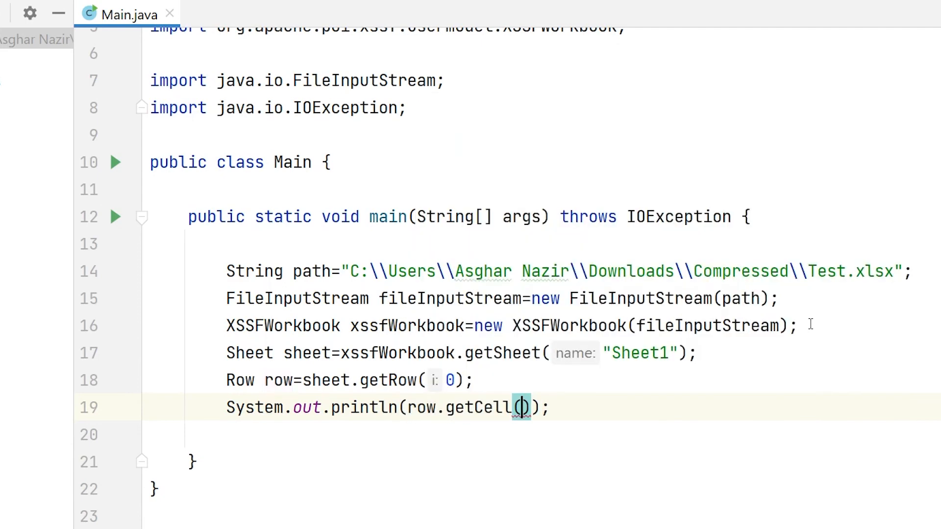
text(0)
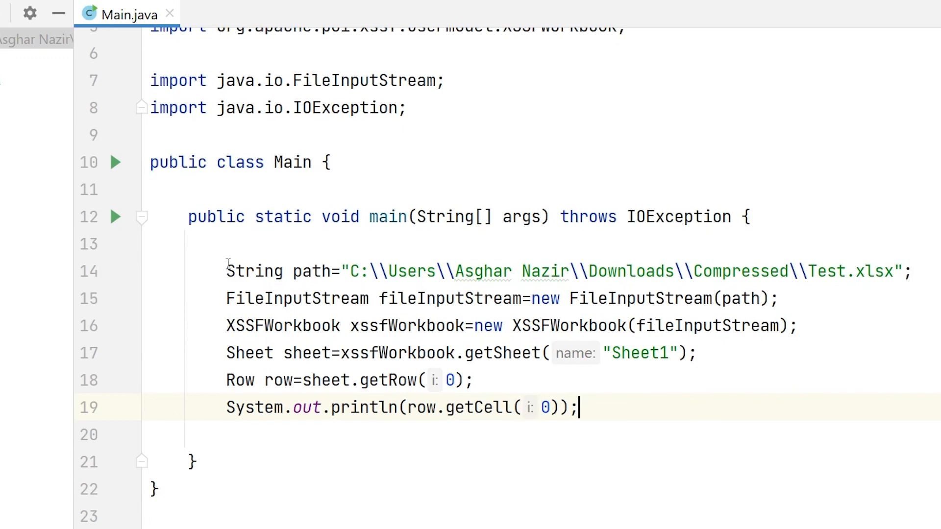
click(117, 217)
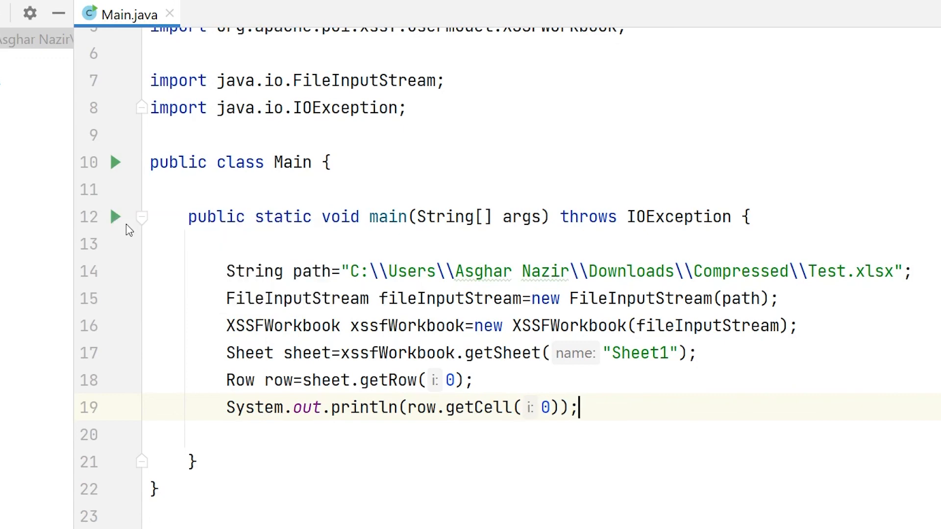
Step: Run Main.main() from the gutter arrow, printing 'Excel Demo' with exit code 0
click(776, 73)
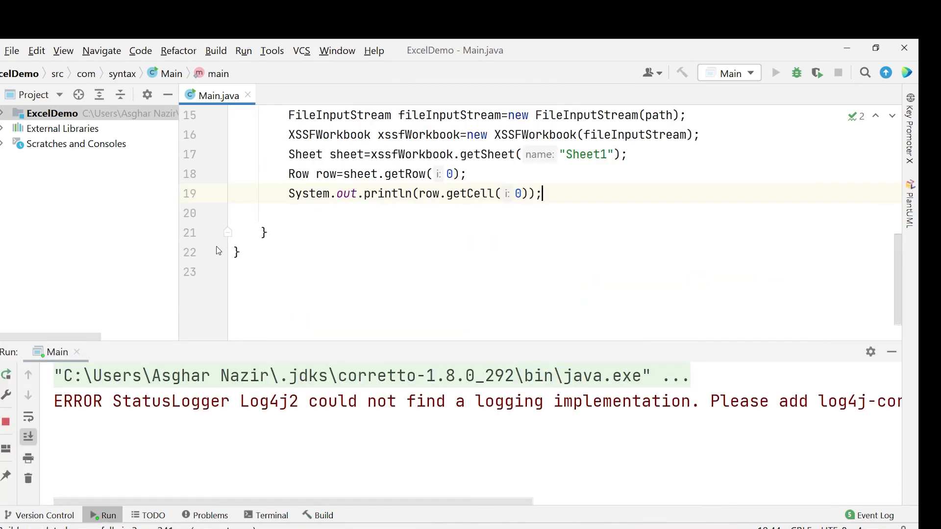
click(776, 72)
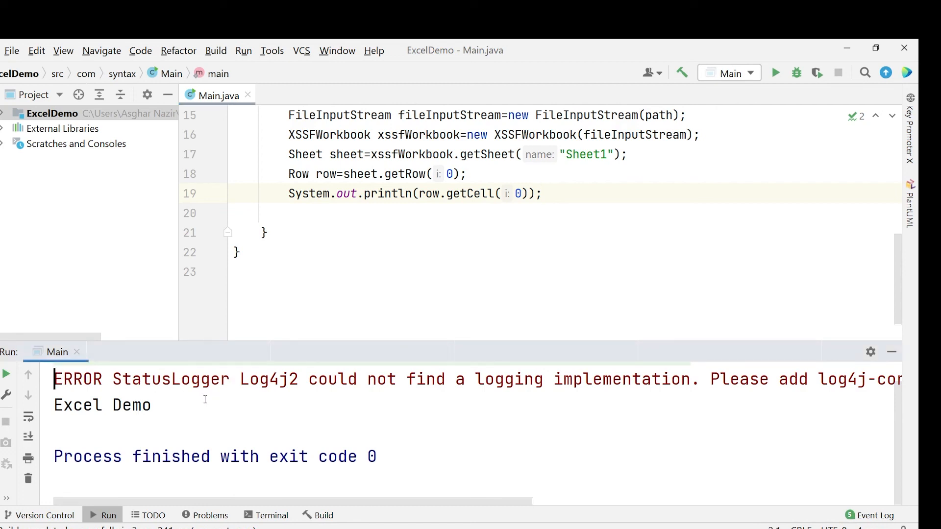
mouse_move(528, 252)
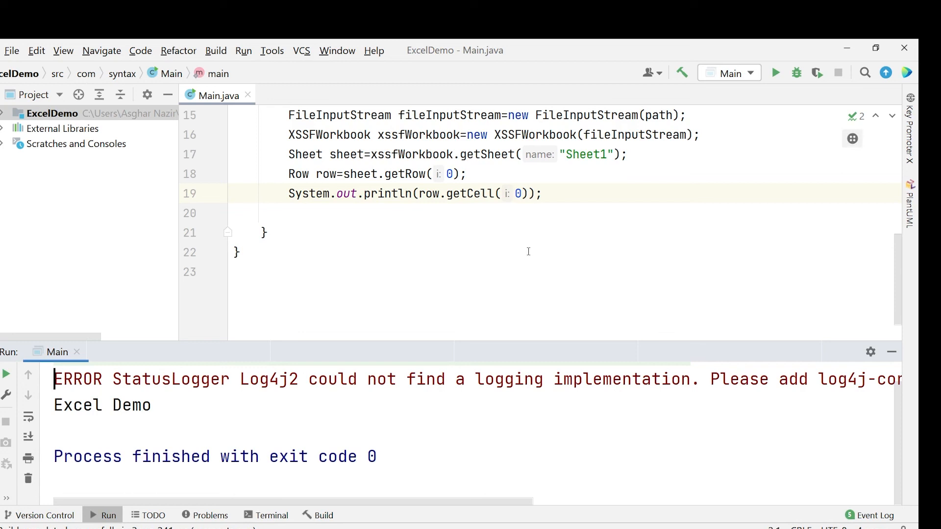
mouse_move(564, 321)
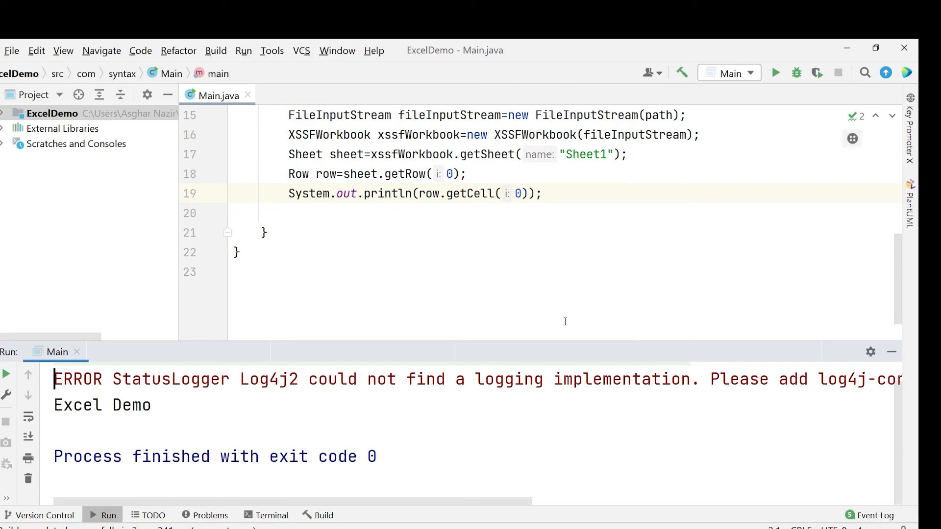